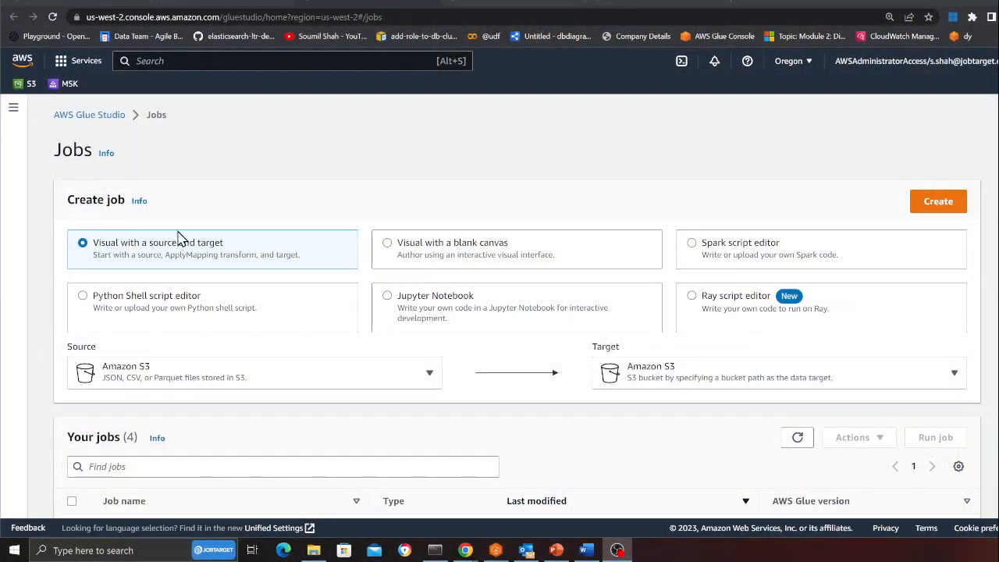
# - Choose the Jupyter Notebook job type with the 'Upload and edit an existing notebook' option
pyautogui.click(387, 295)
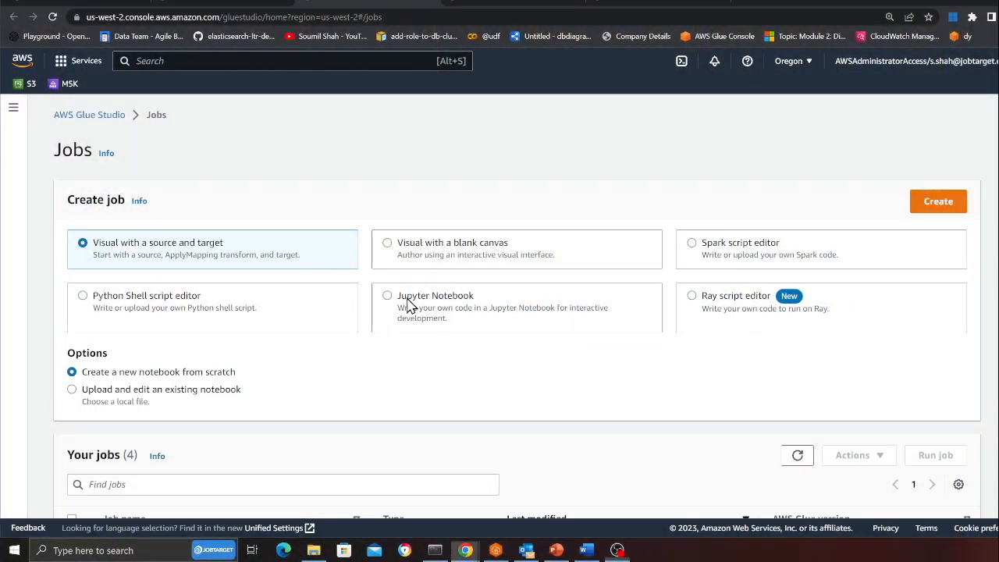
pyautogui.click(387, 295)
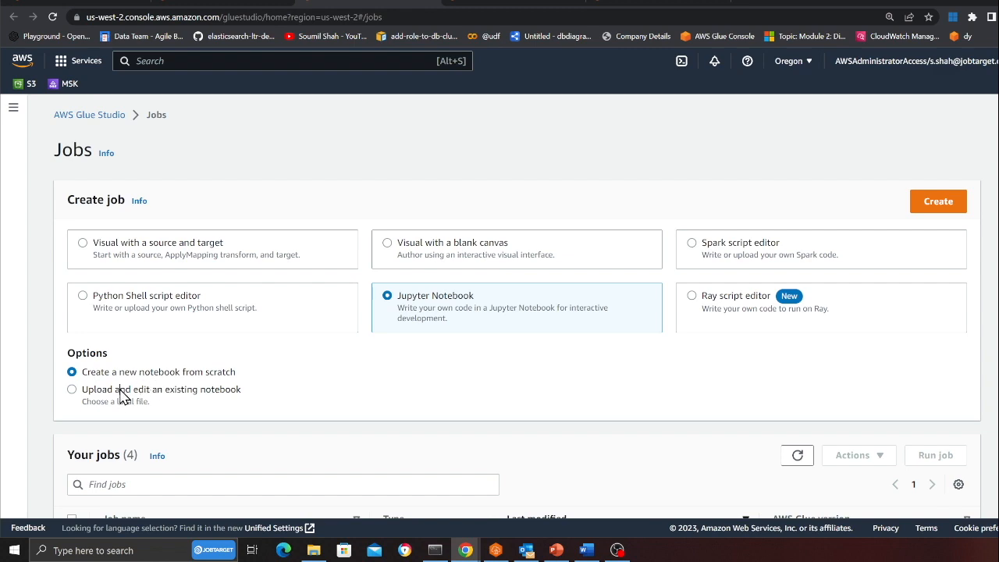
pyautogui.click(72, 389)
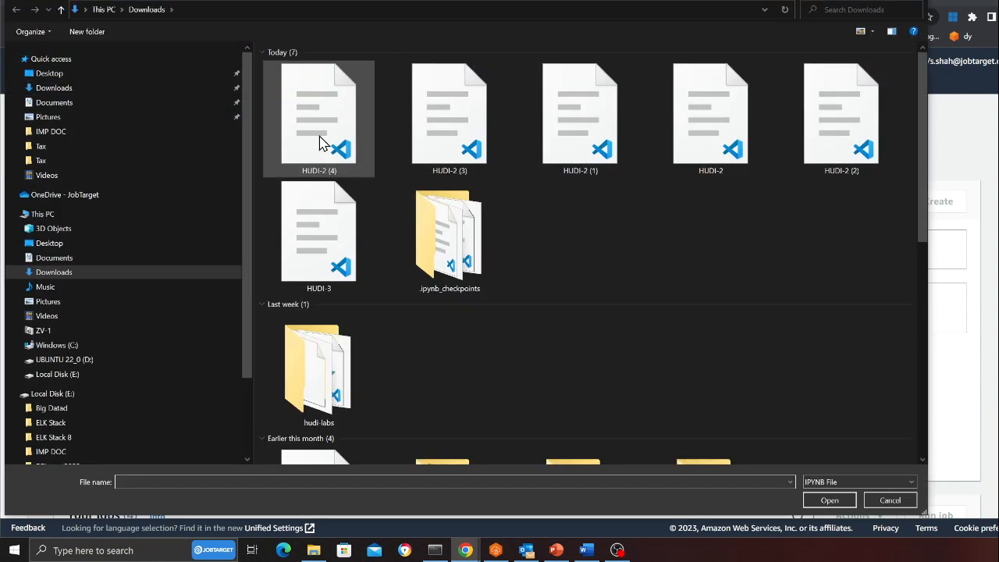
pyautogui.moveTo(334, 147)
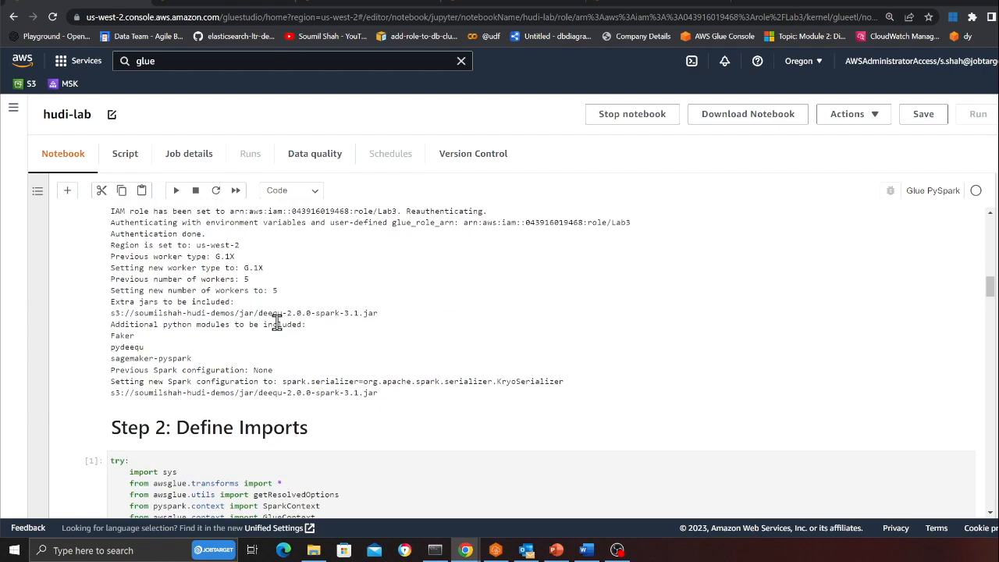
pyautogui.scroll(3)
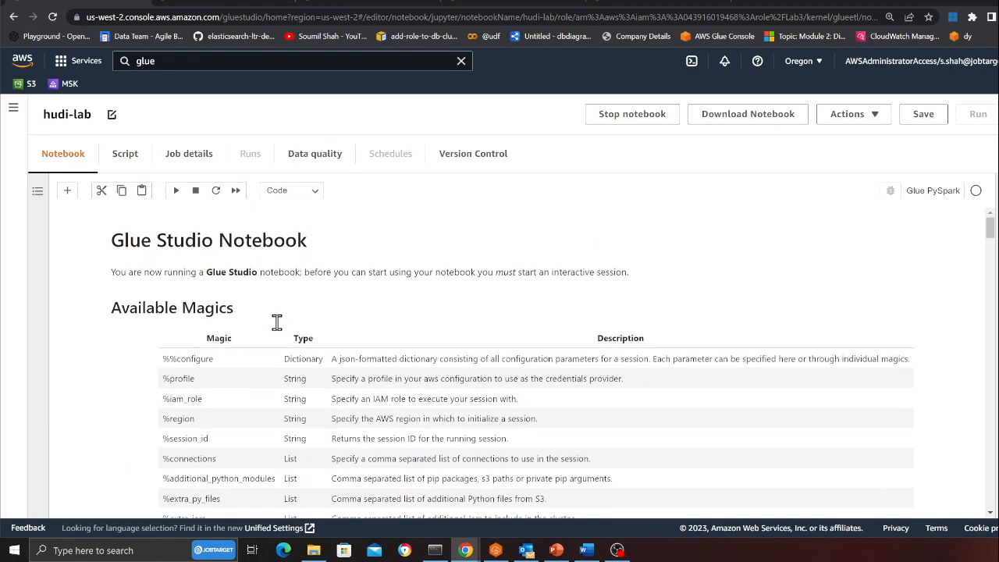
pyautogui.scroll(-3)
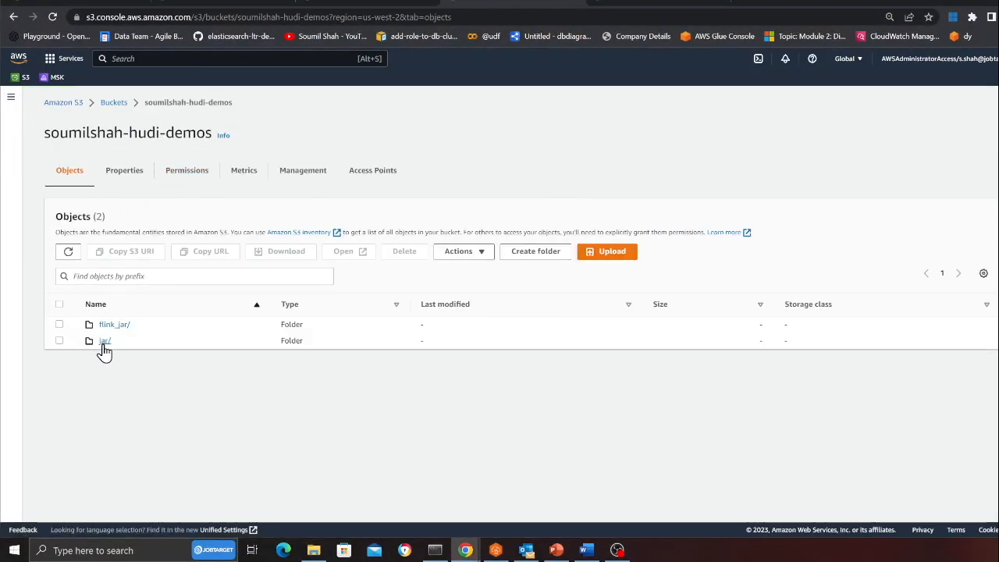
# - View the jar/ folder listing the deequ-2.0.0-spark-3.1.jar among three jars
pyautogui.click(105, 340)
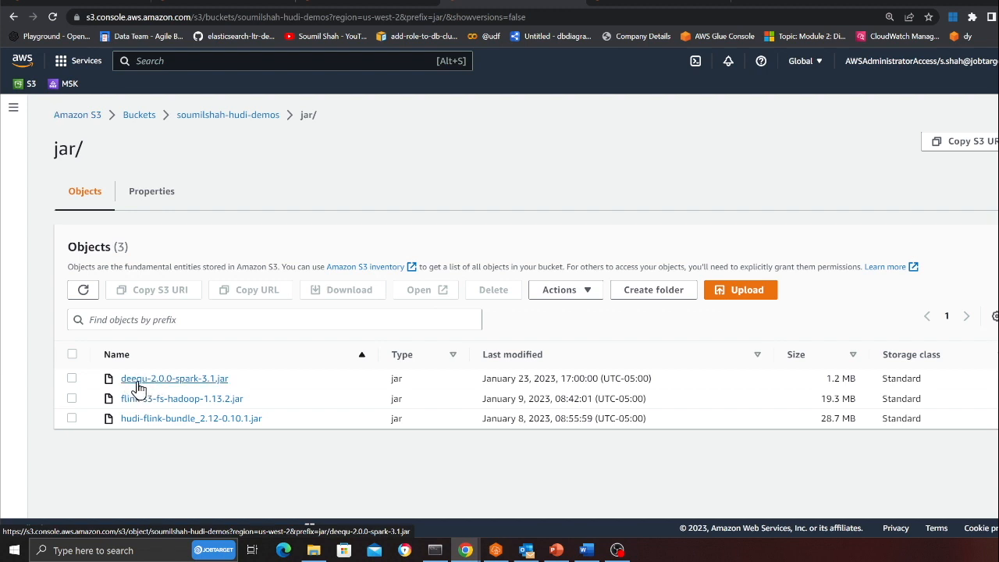
pyautogui.moveTo(153, 390)
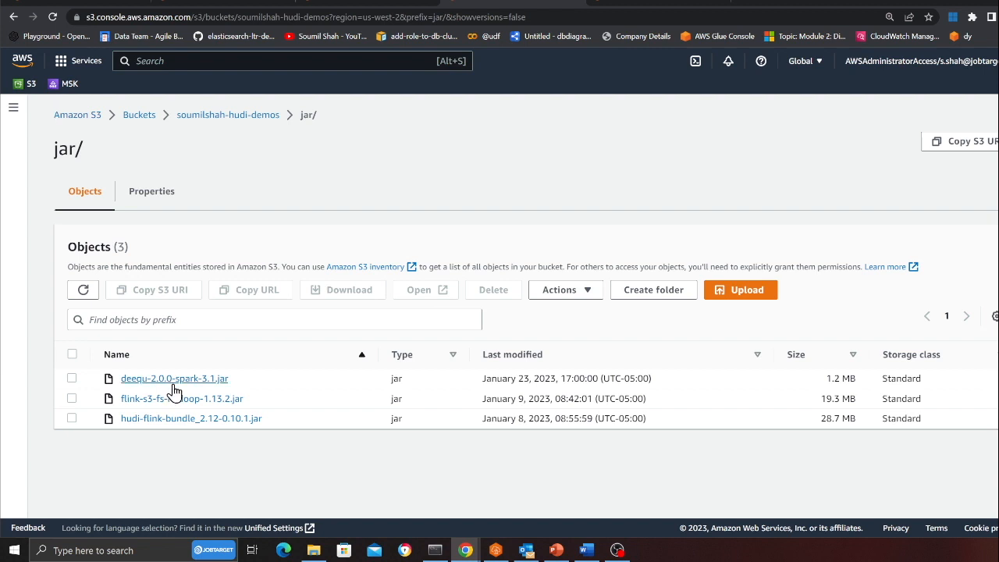
pyautogui.moveTo(280, 371)
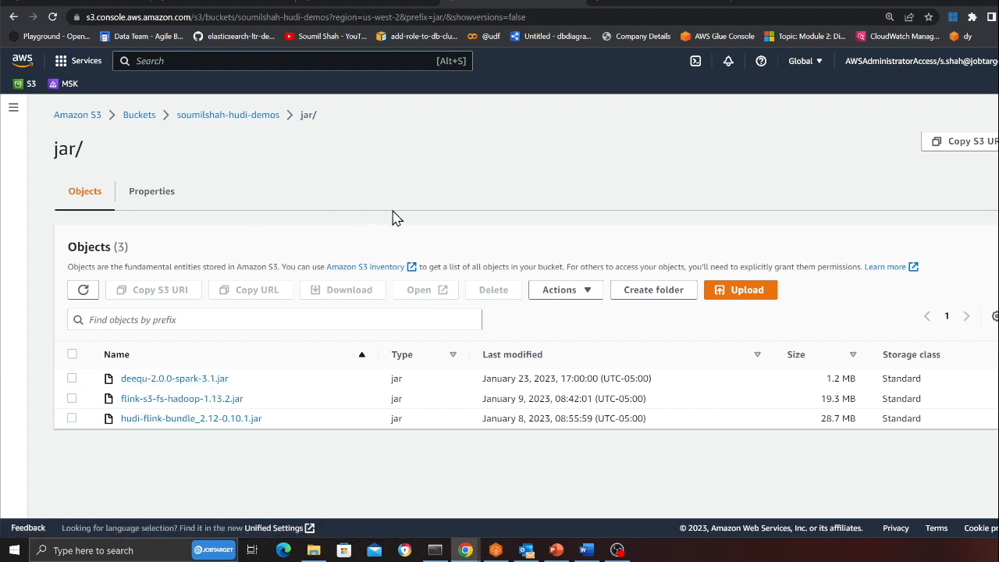
pyautogui.moveTo(259, 49)
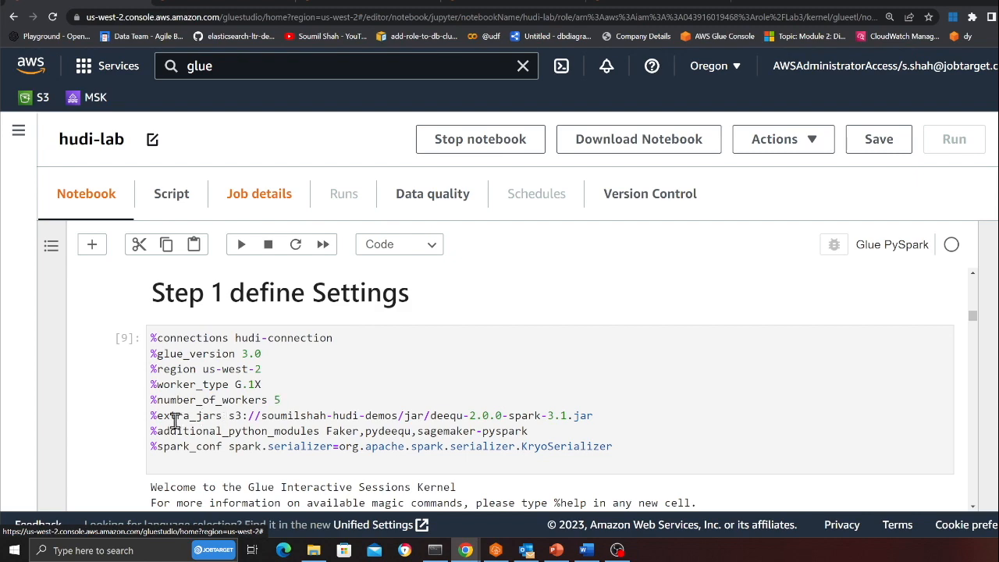
pyautogui.moveTo(602, 417)
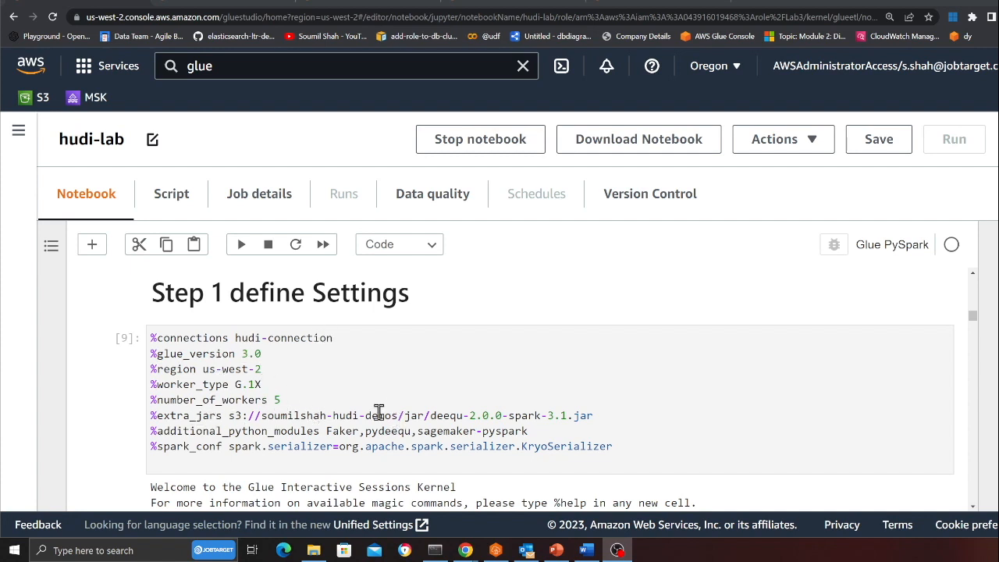
# - Scroll through the settings, imports and Spark session cells down to the Step 4 reviews read
pyautogui.scroll(-3)
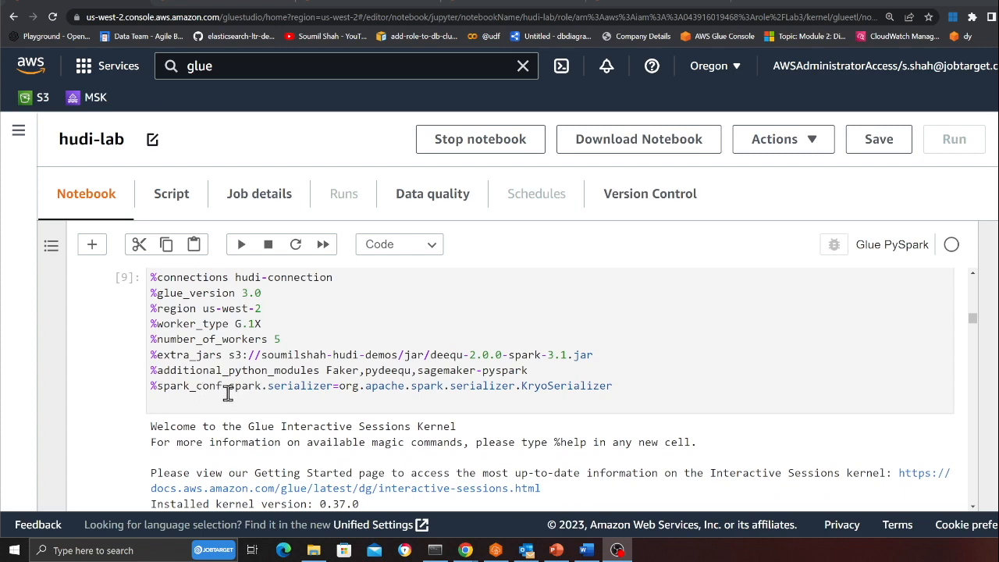
pyautogui.scroll(-3)
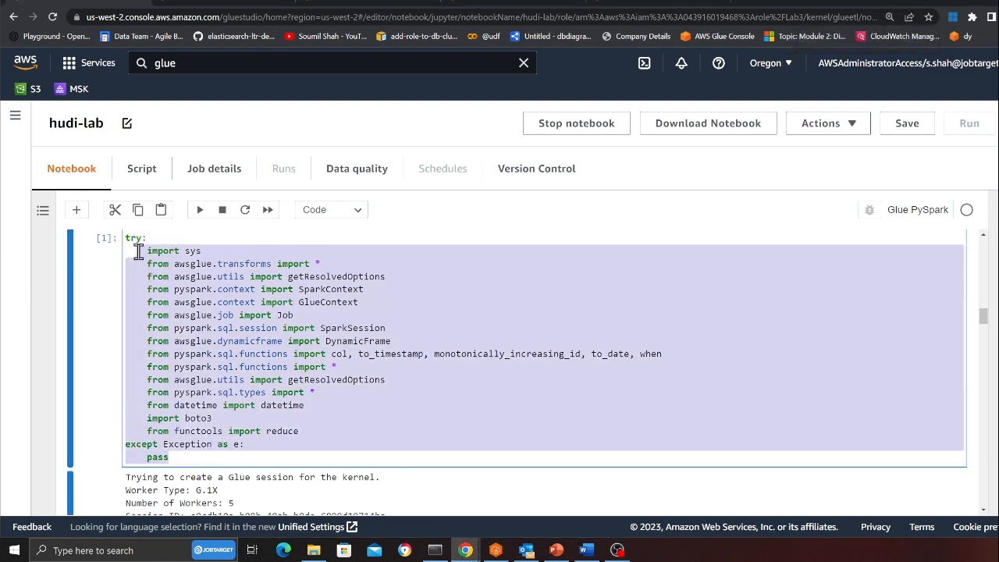
pyautogui.scroll(-3)
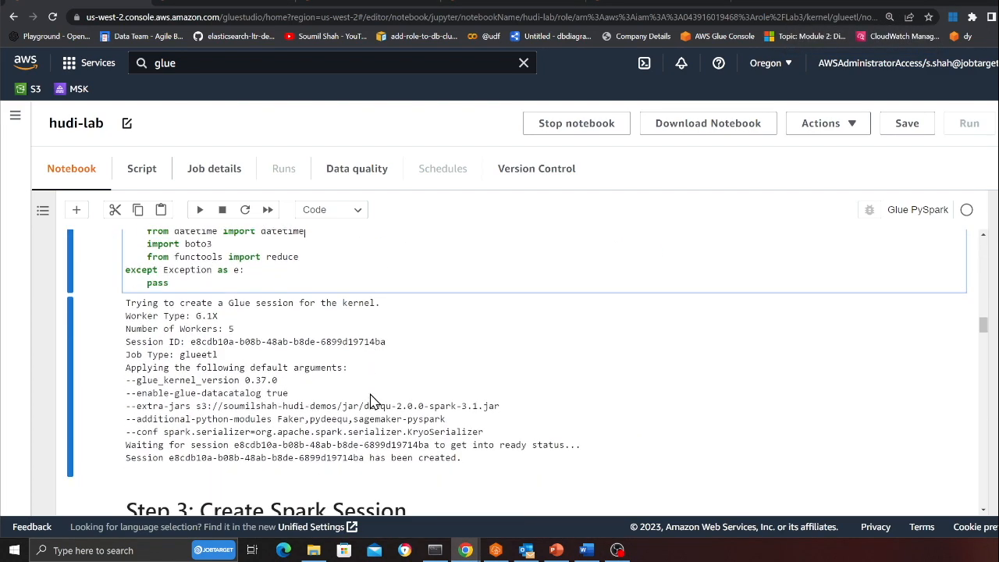
pyautogui.scroll(-3)
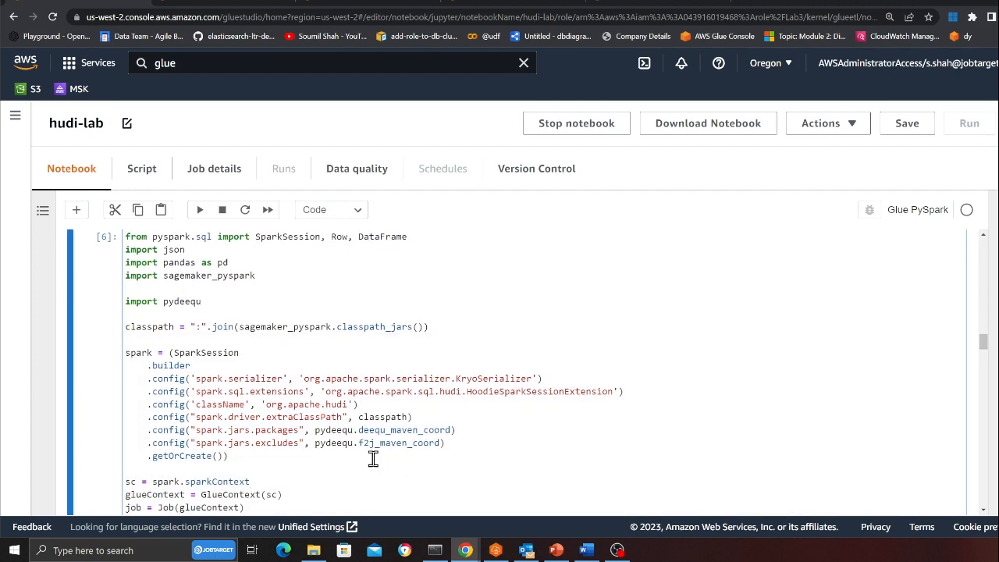
pyautogui.scroll(-3)
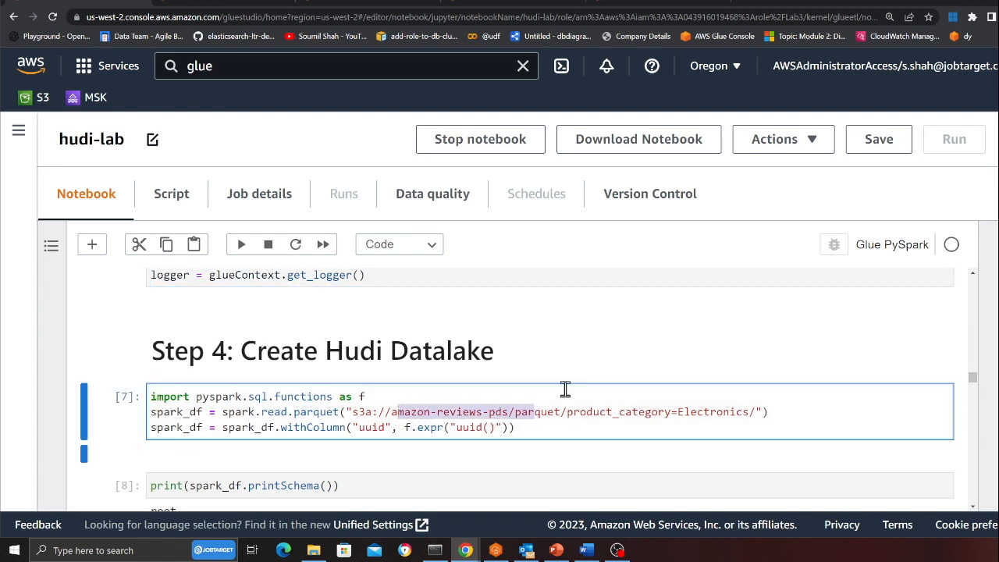
pyautogui.moveTo(578, 404)
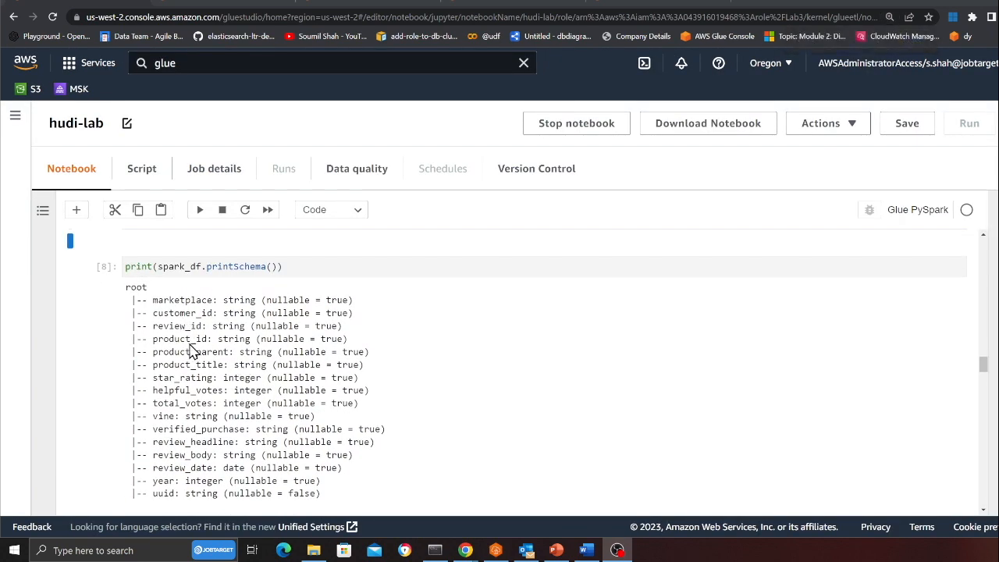
# - Review the printSchema output and the Hudi table settings: hudidb, reviews, uuid key, upsert, COPY_ON_WRITE
pyautogui.scroll(-3)
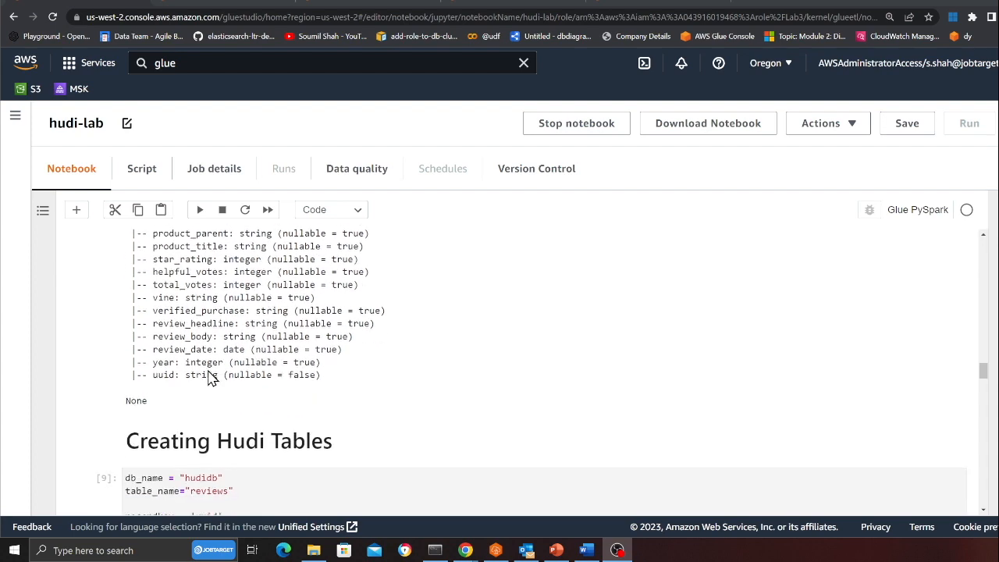
pyautogui.scroll(-3)
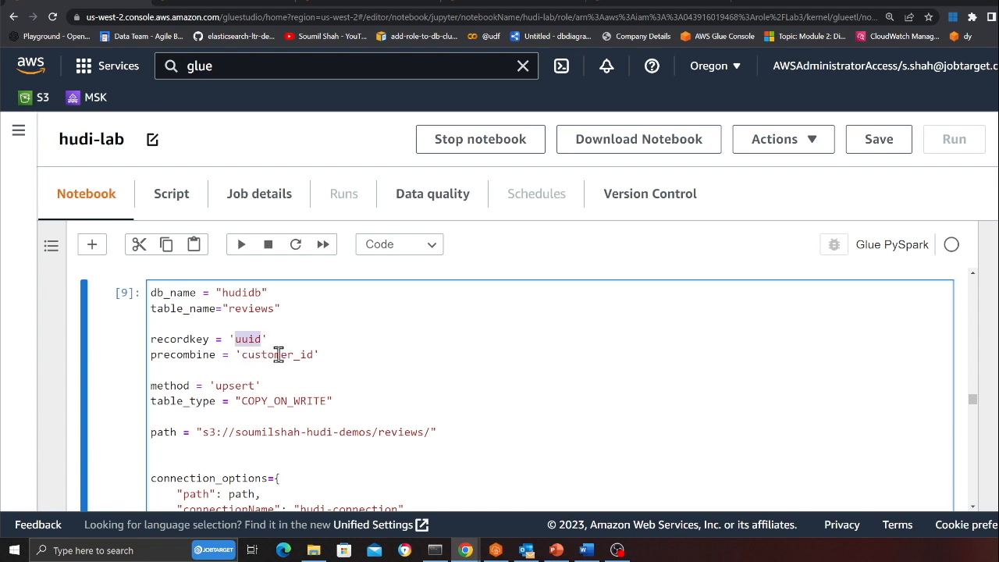
pyautogui.moveTo(278, 362)
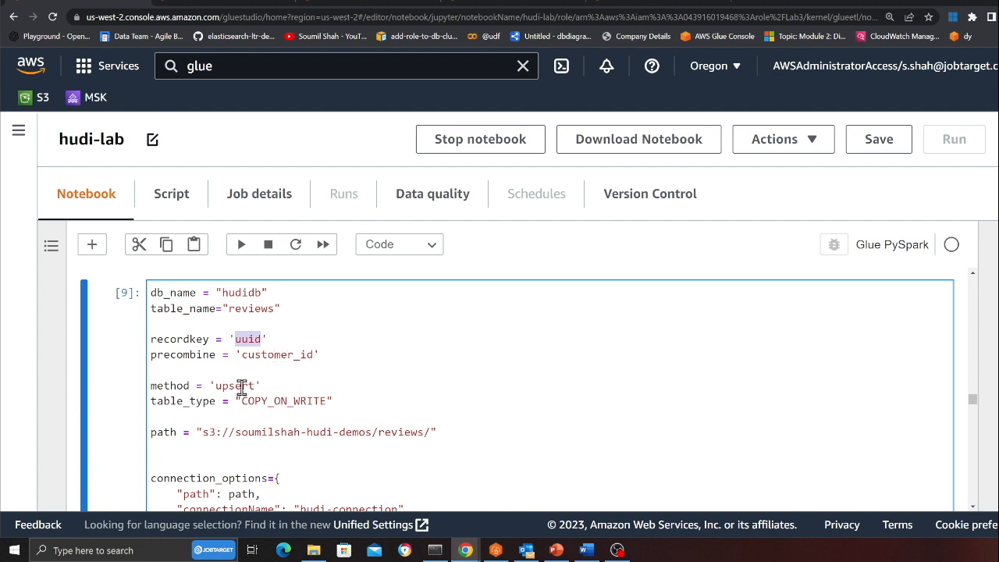
pyautogui.moveTo(393, 425)
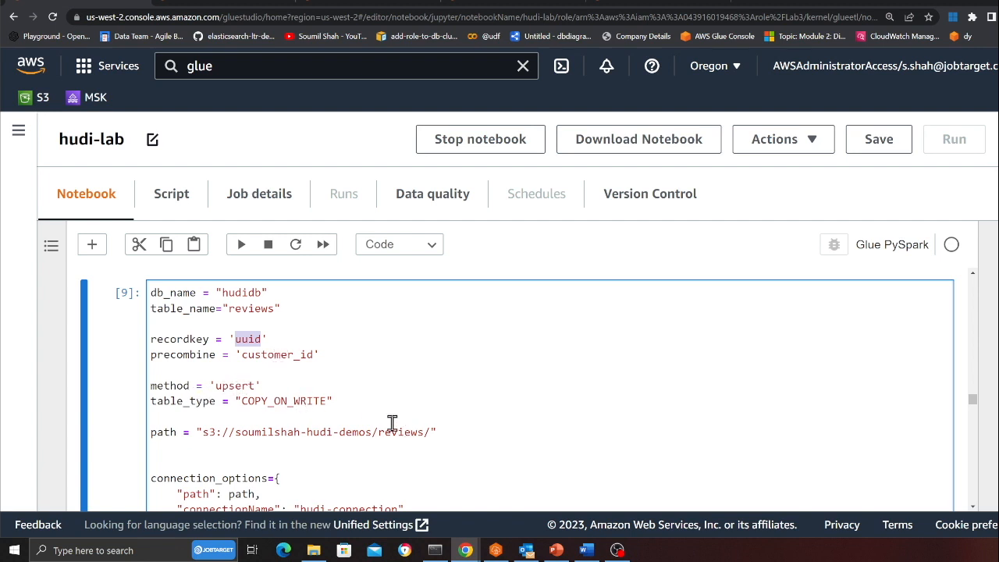
pyautogui.scroll(-3)
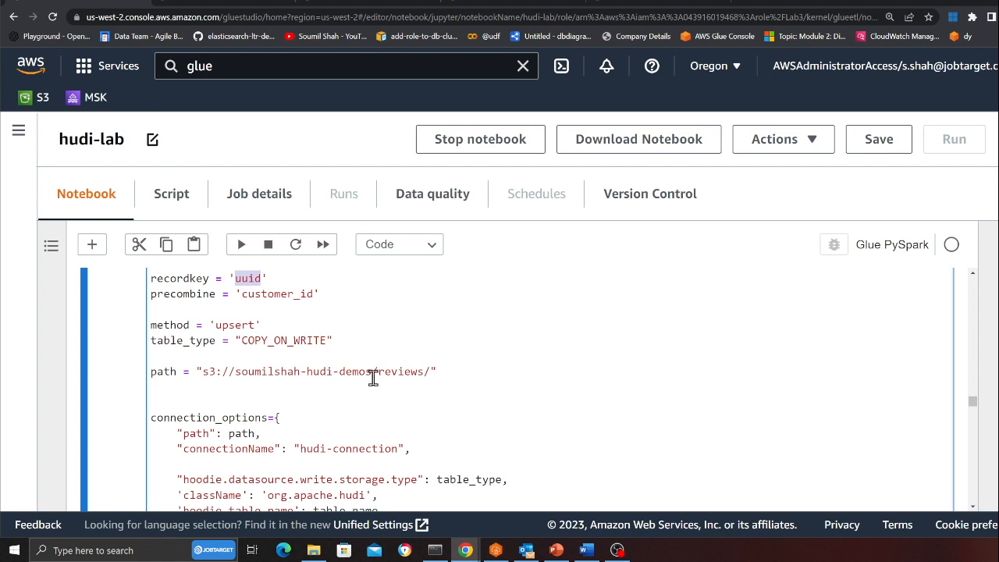
pyautogui.moveTo(418, 372)
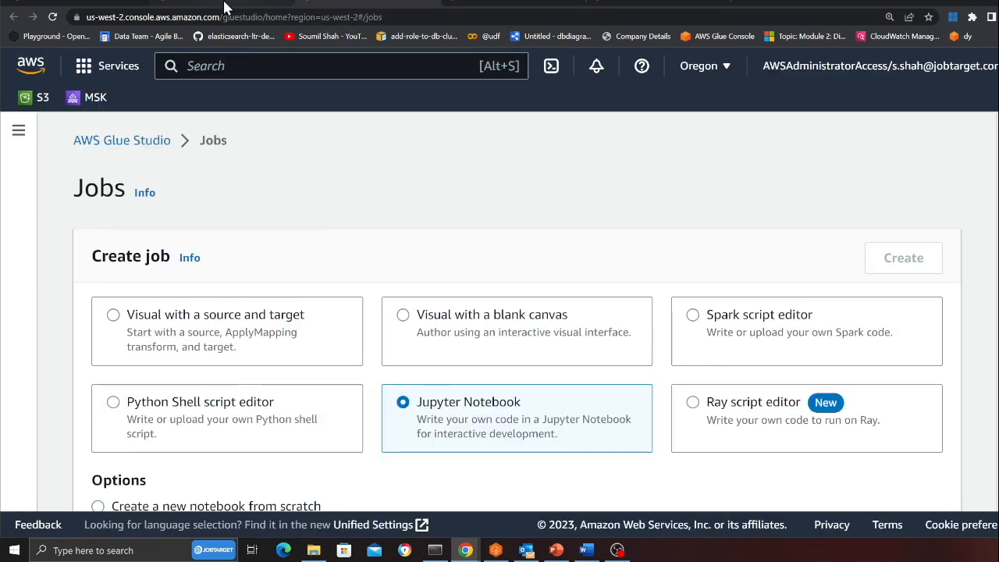
# - Return to the hudi-lab notebook and scroll to the hive-sync options and write_dynamic_frame cell
pyautogui.click(902, 257)
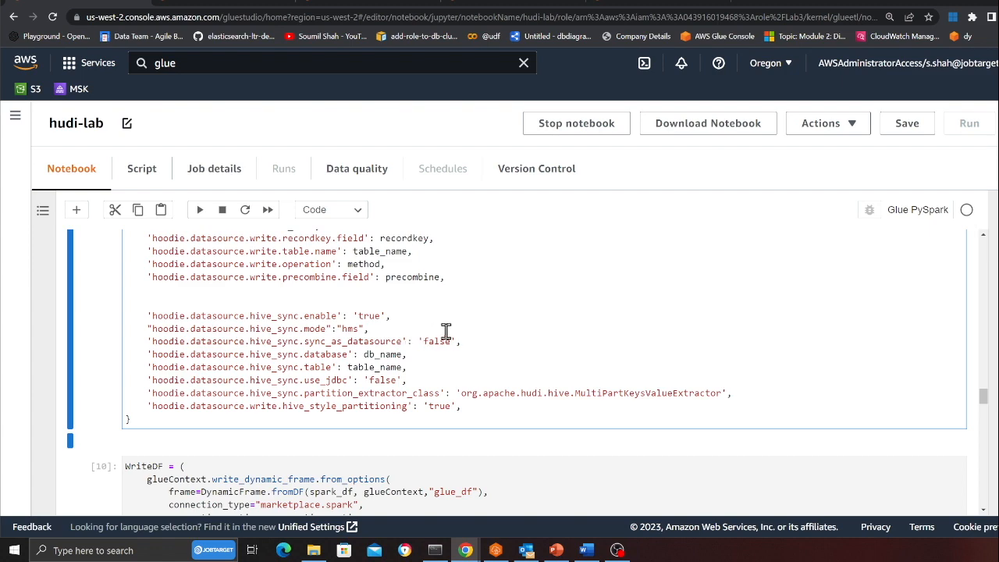
pyautogui.scroll(-3)
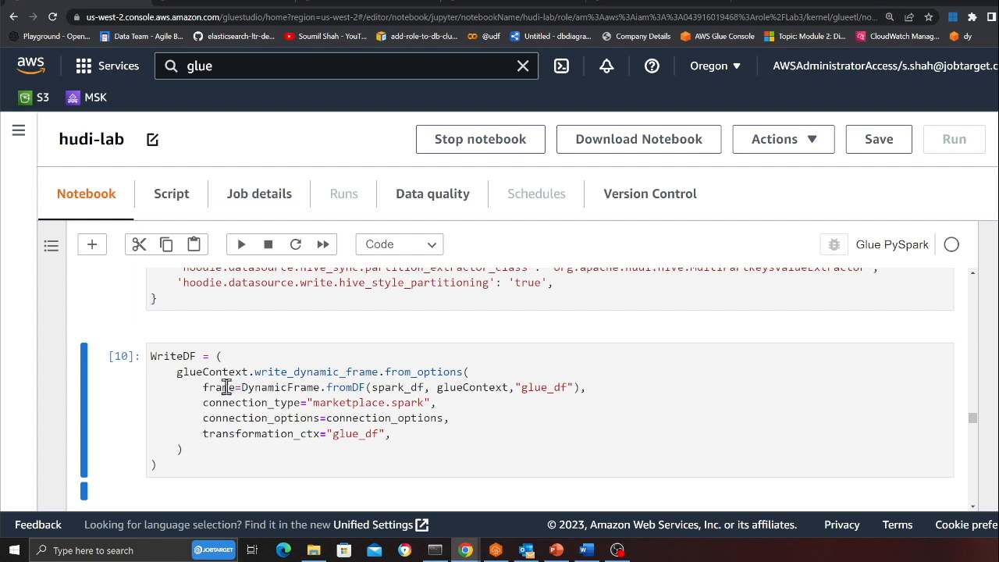
pyautogui.moveTo(362, 393)
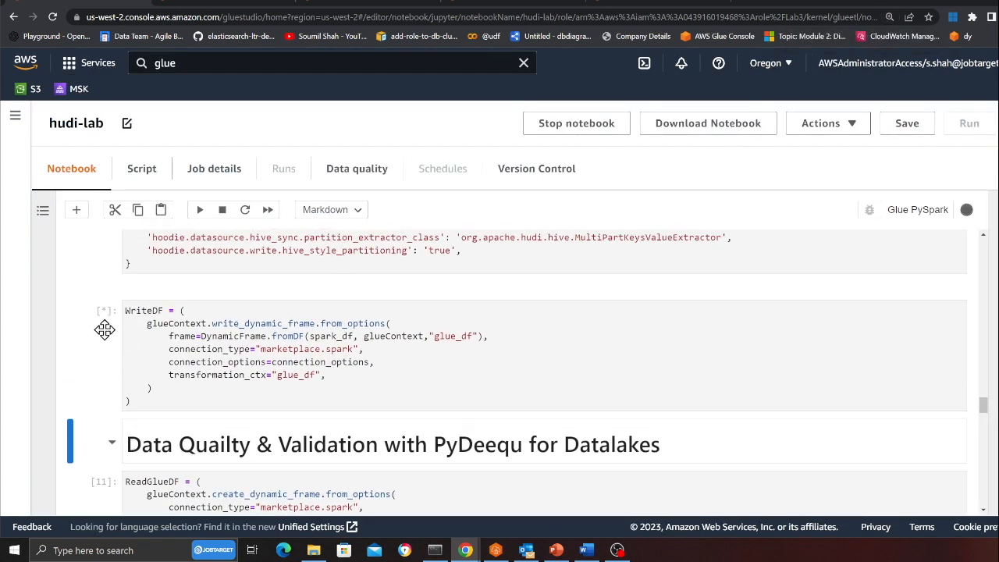
pyautogui.moveTo(114, 348)
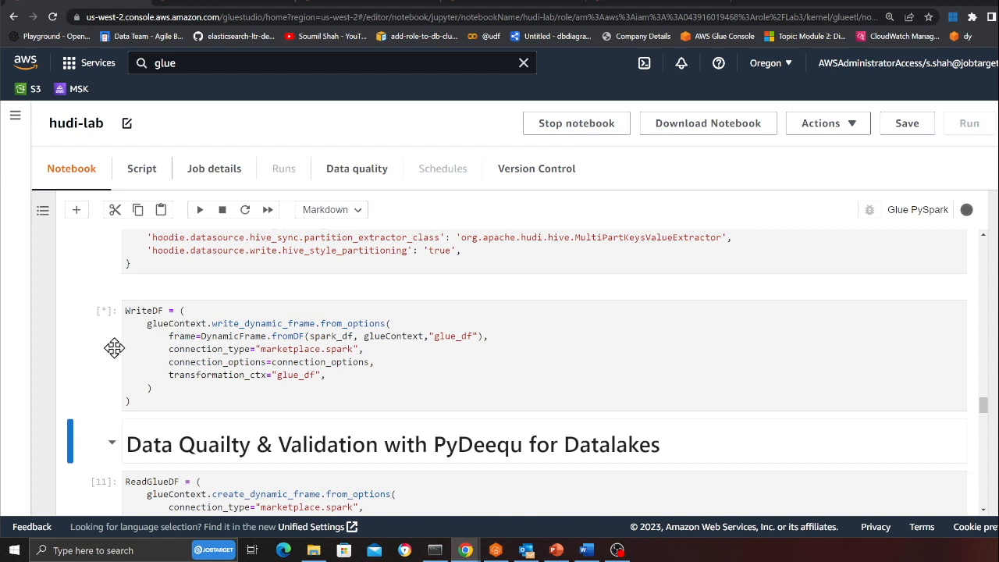
pyautogui.moveTo(116, 346)
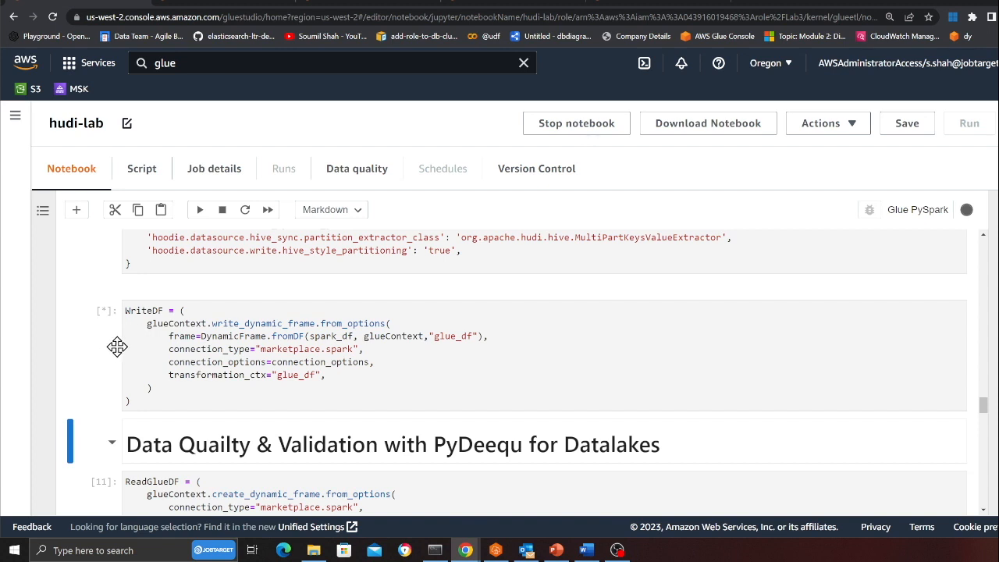
pyautogui.moveTo(143, 365)
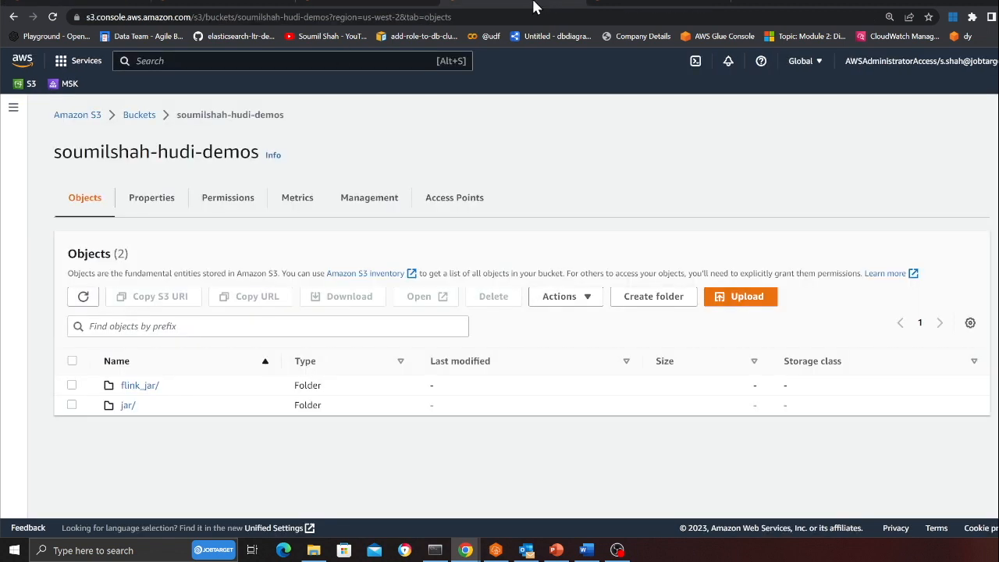
# - View the reviews/ folder of the hudi demos bucket holding only .hoodie metadata
pyautogui.click(82, 297)
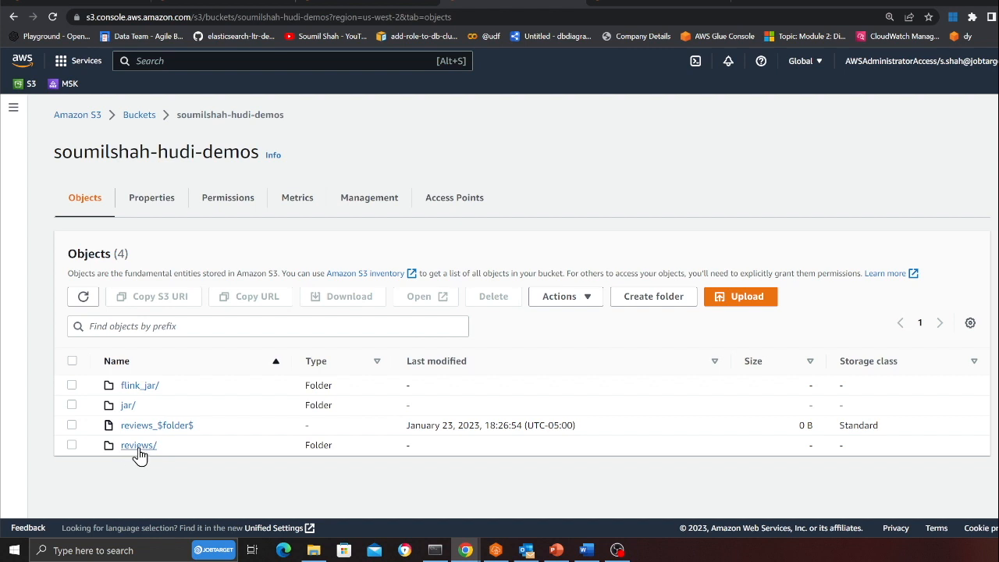
pyautogui.click(138, 445)
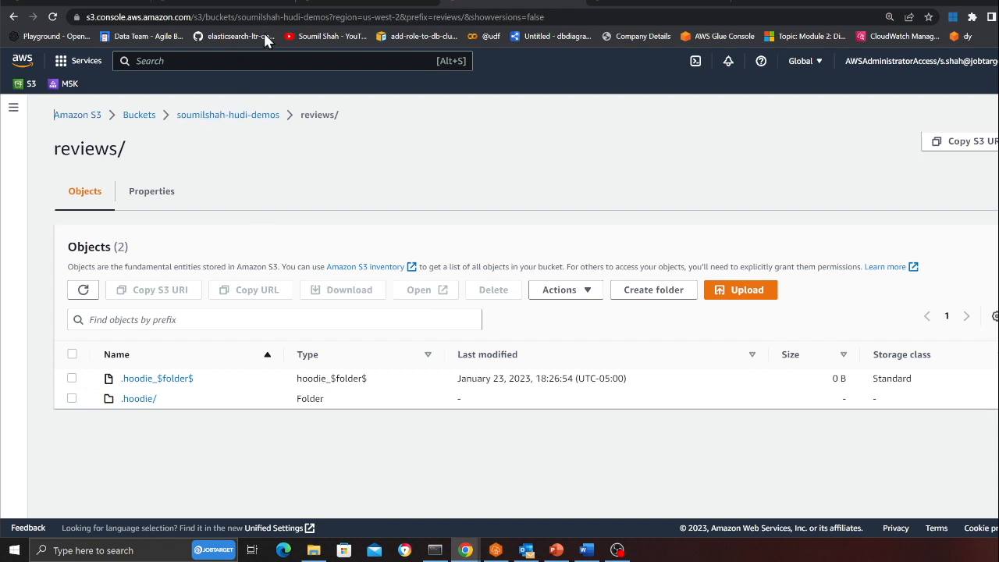
pyautogui.moveTo(226, 6)
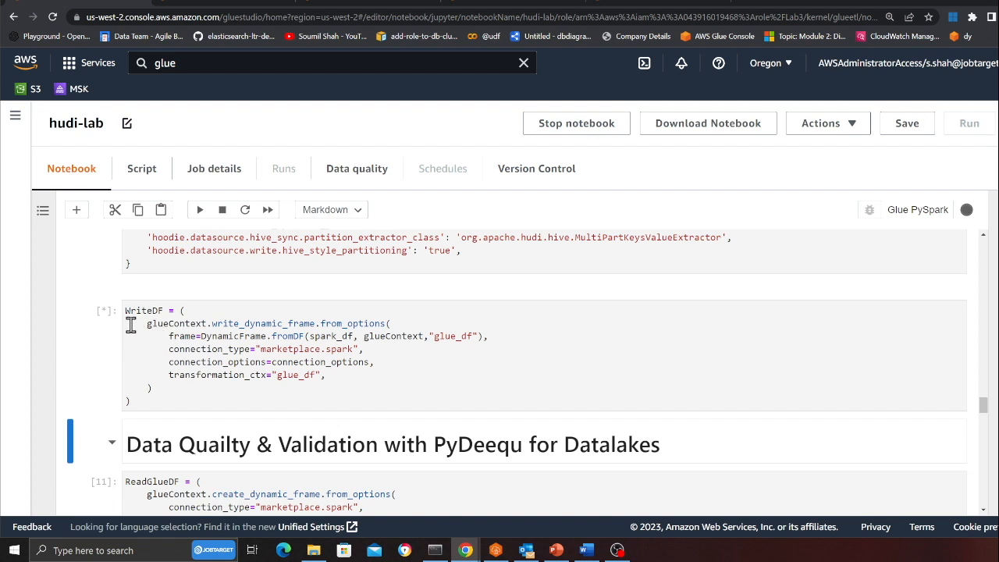
pyautogui.moveTo(140, 323)
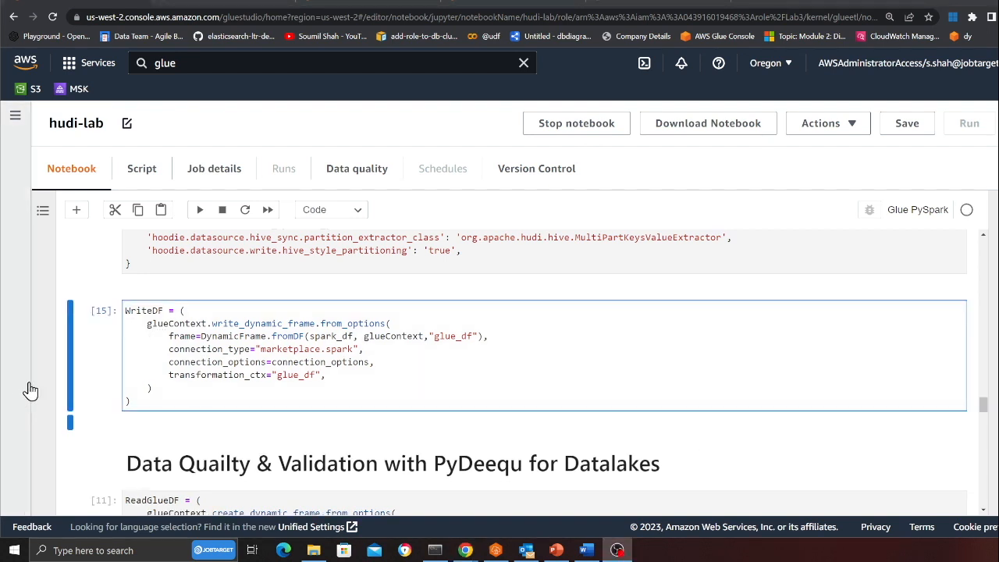
pyautogui.moveTo(92, 300)
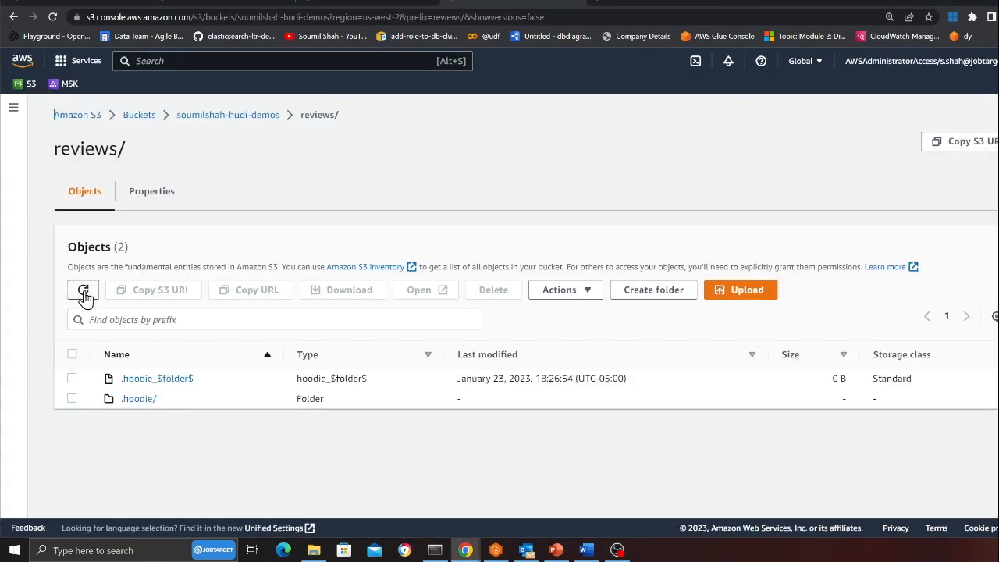
# - Refresh the reviews/ folder to reveal the newly written parquet data files
pyautogui.click(84, 289)
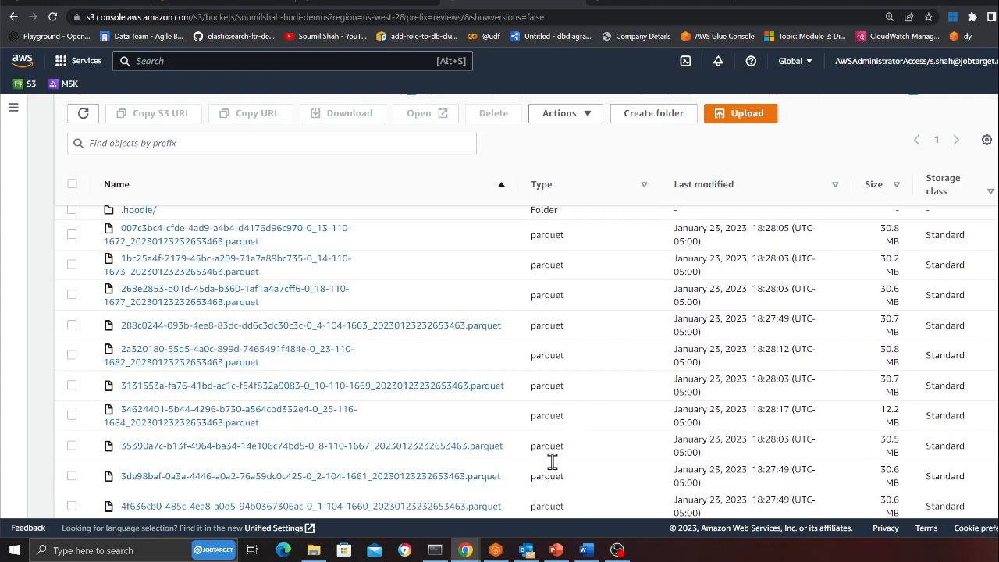
pyautogui.scroll(3)
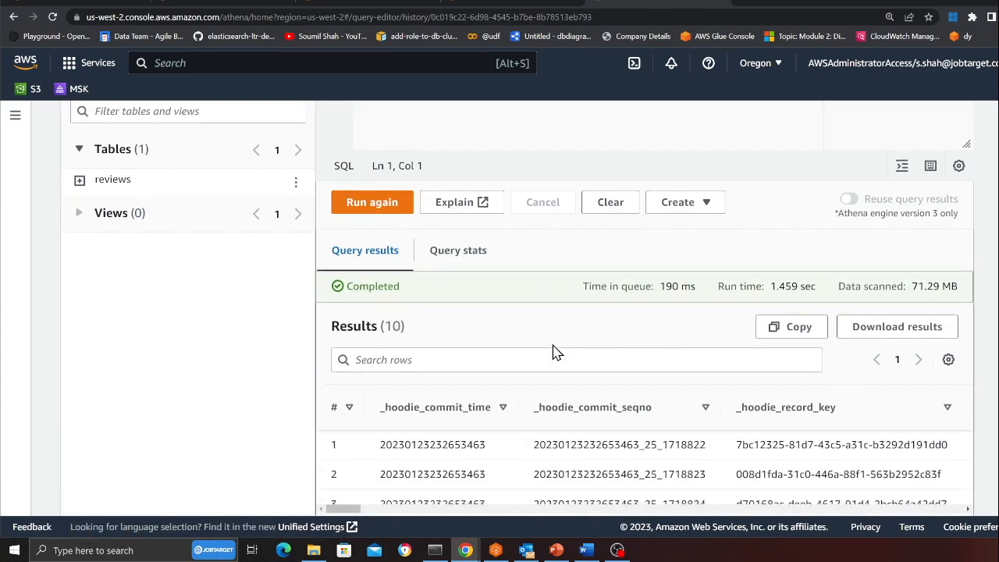
# - Scroll across the Athena query results showing Hudi commit columns and review text
pyautogui.scroll(-3)
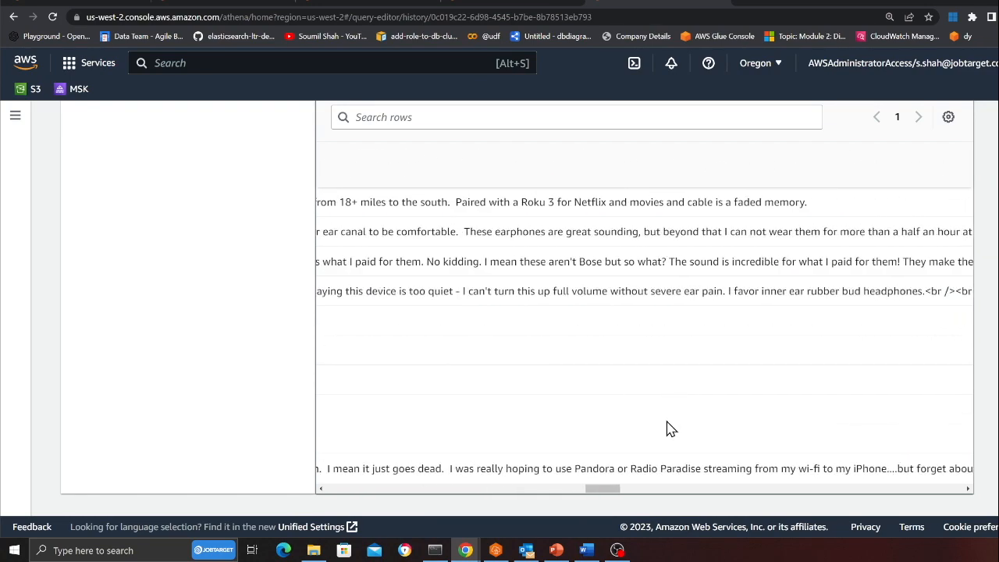
pyautogui.hscroll(3)
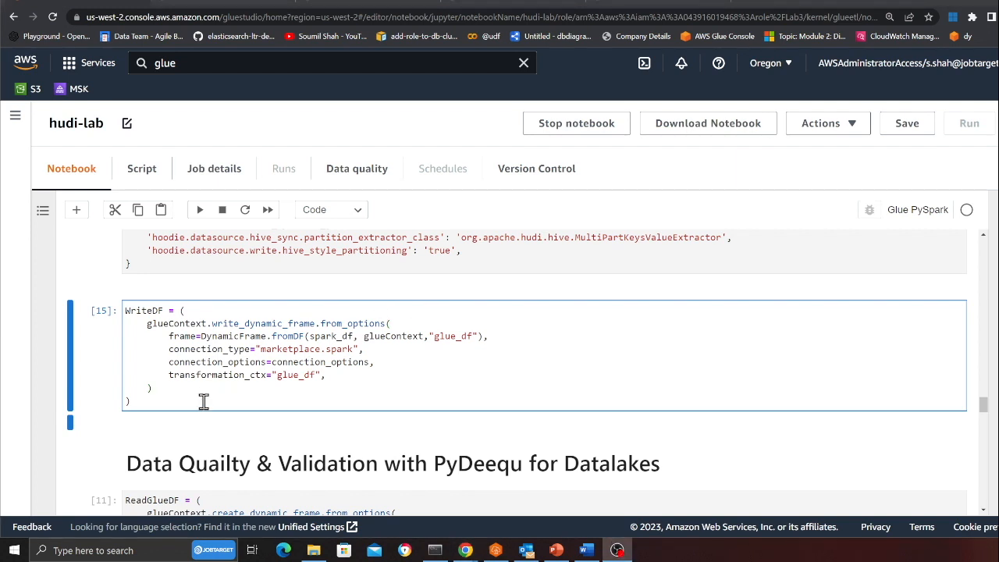
pyautogui.moveTo(225, 340)
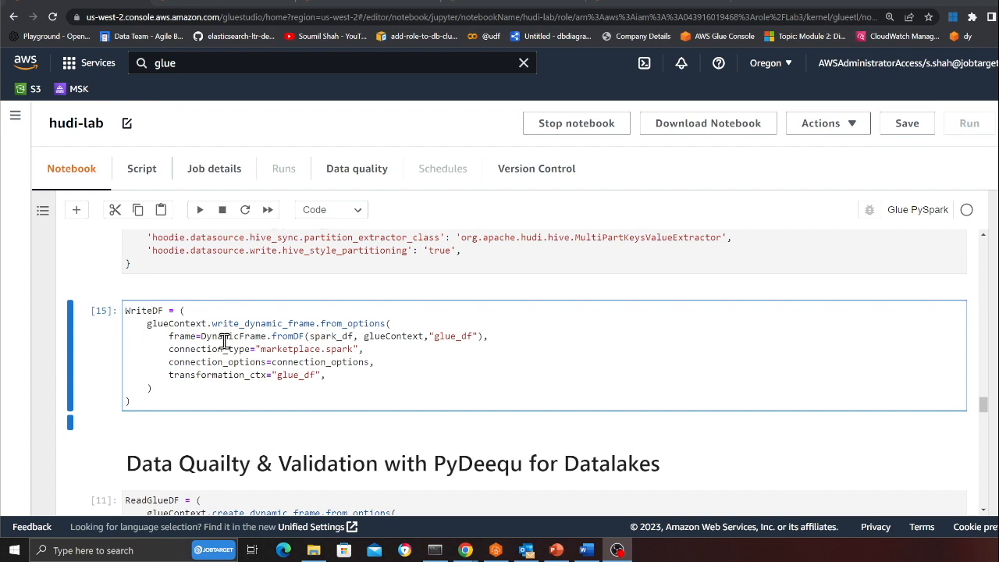
# - Scroll to the PyDeequ data quality section and select the word PyDeequ to look it up
pyautogui.scroll(-3)
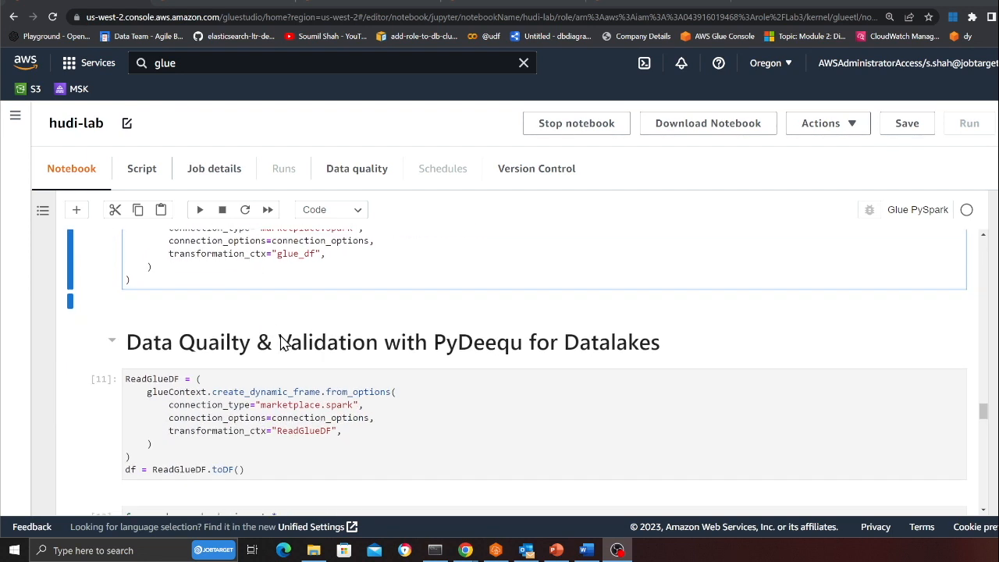
pyautogui.moveTo(269, 356)
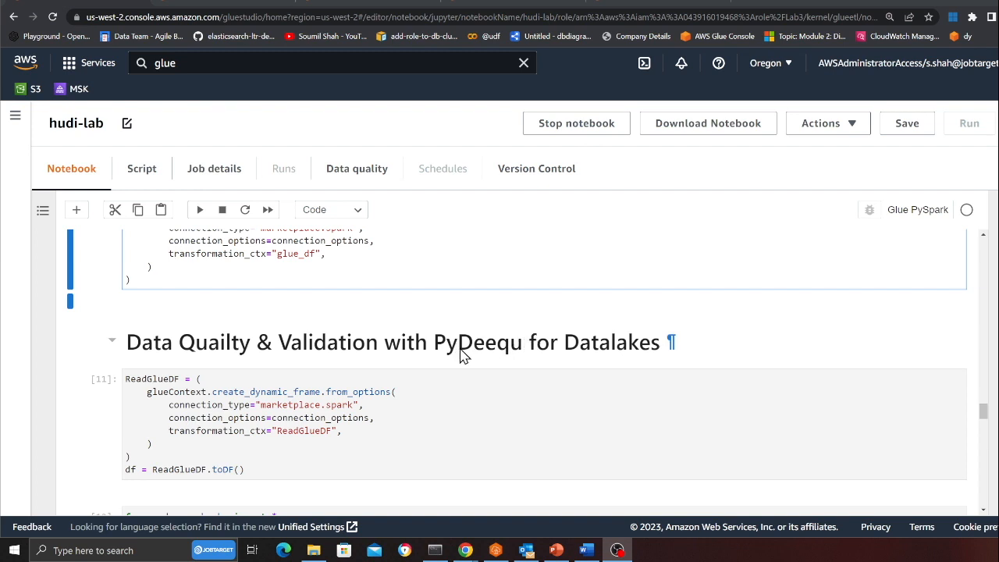
pyautogui.moveTo(478, 350)
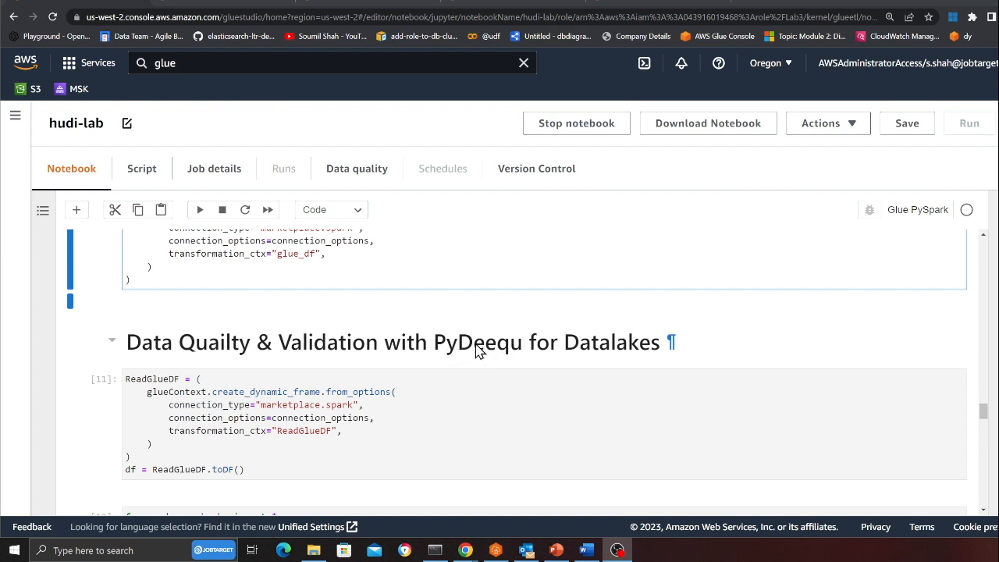
pyautogui.moveTo(478, 350)
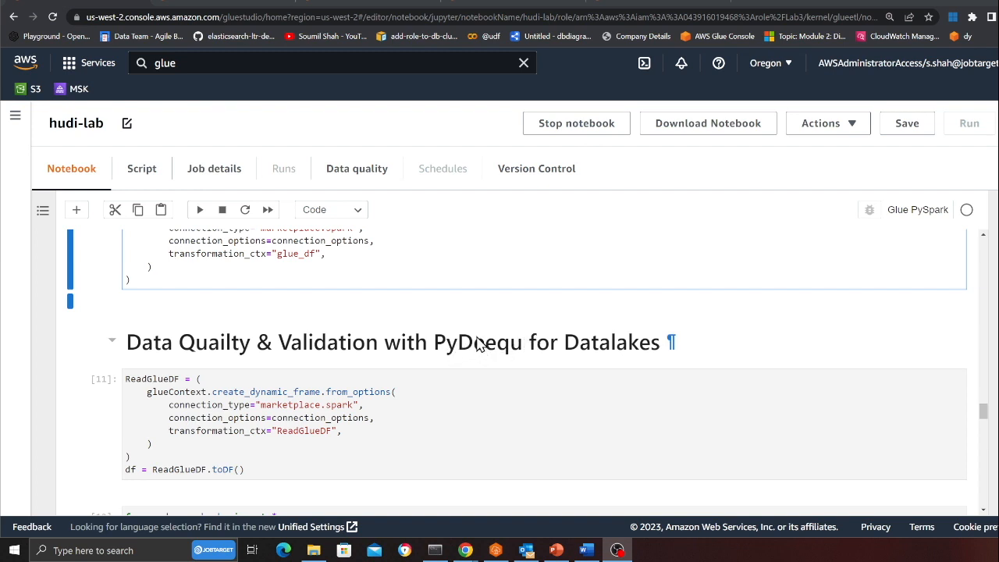
pyautogui.doubleClick(468, 342)
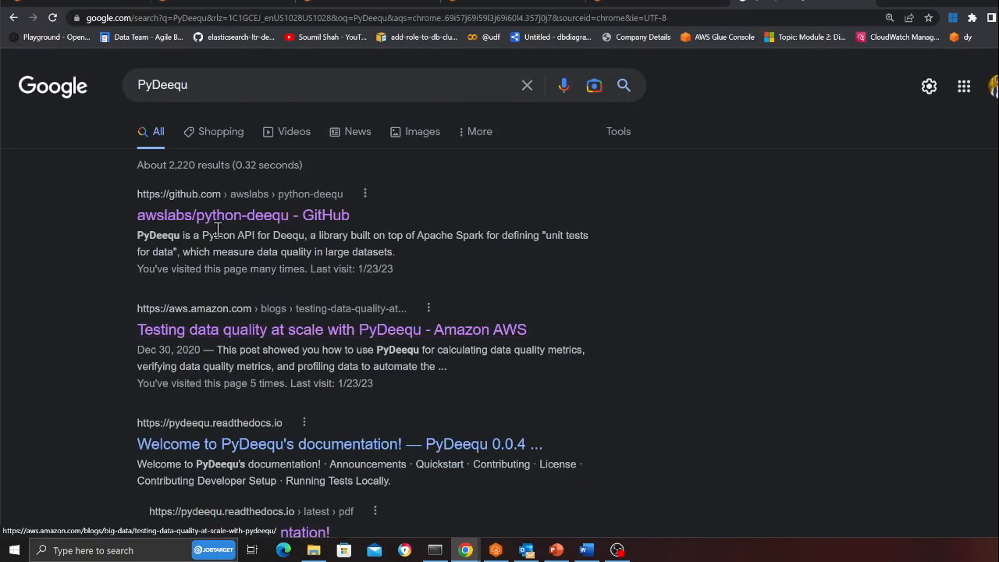
# - Open the awslabs python-deequ GitHub result showing the Deequ architecture diagram
pyautogui.click(244, 216)
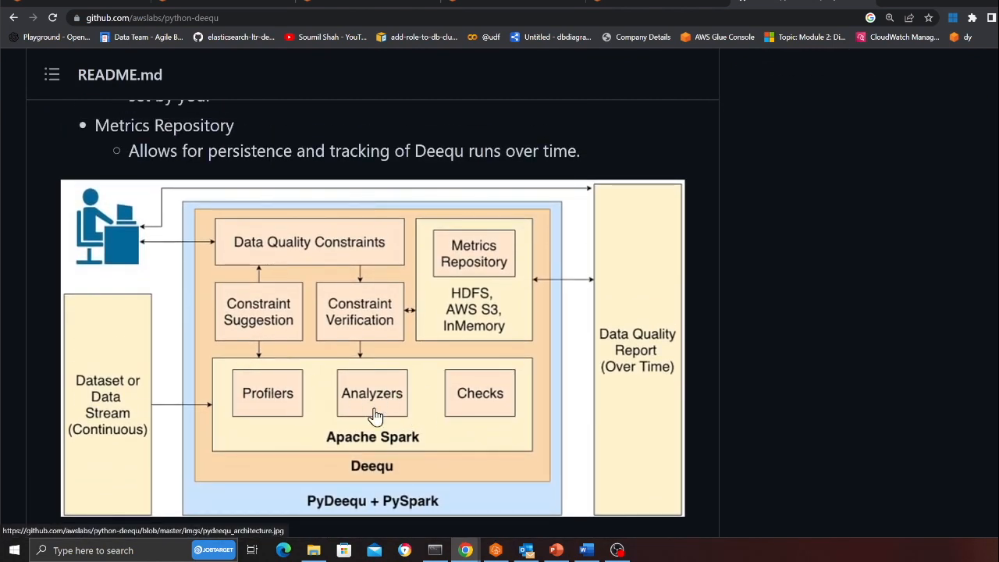
pyautogui.moveTo(509, 233)
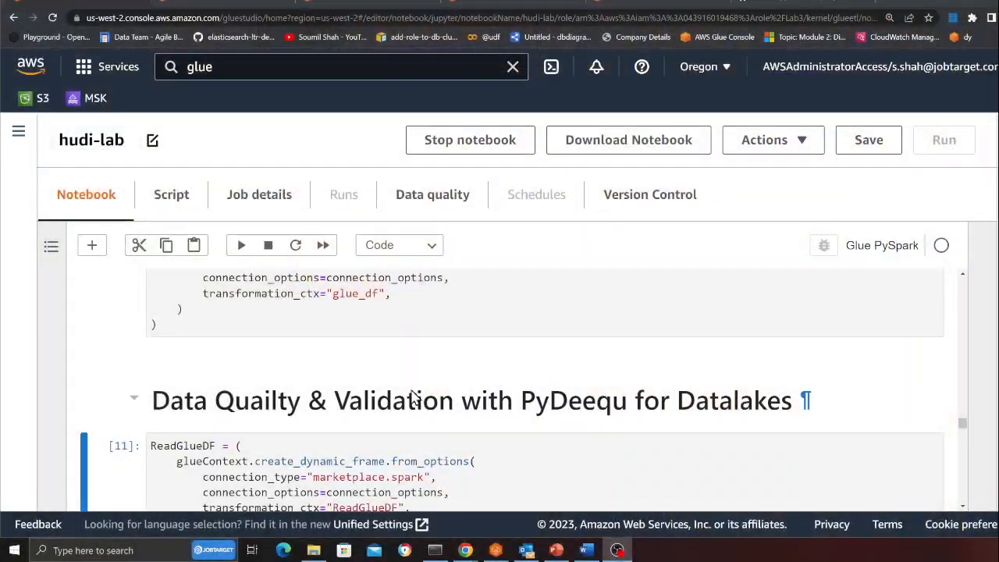
# - Rerun the cell that reads the Hudi reviews table into ReadGlueDF
pyautogui.scroll(-3)
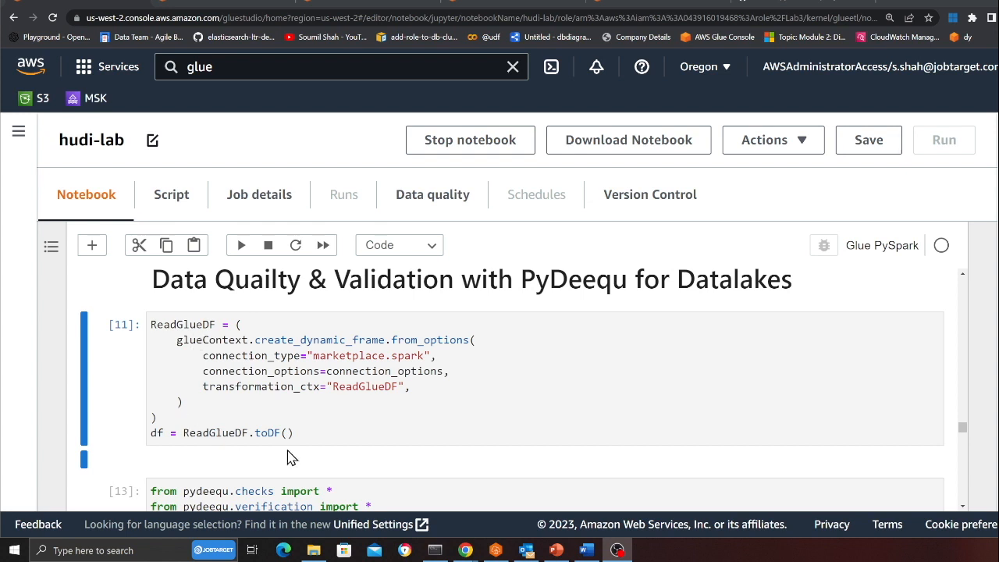
pyautogui.click(252, 403)
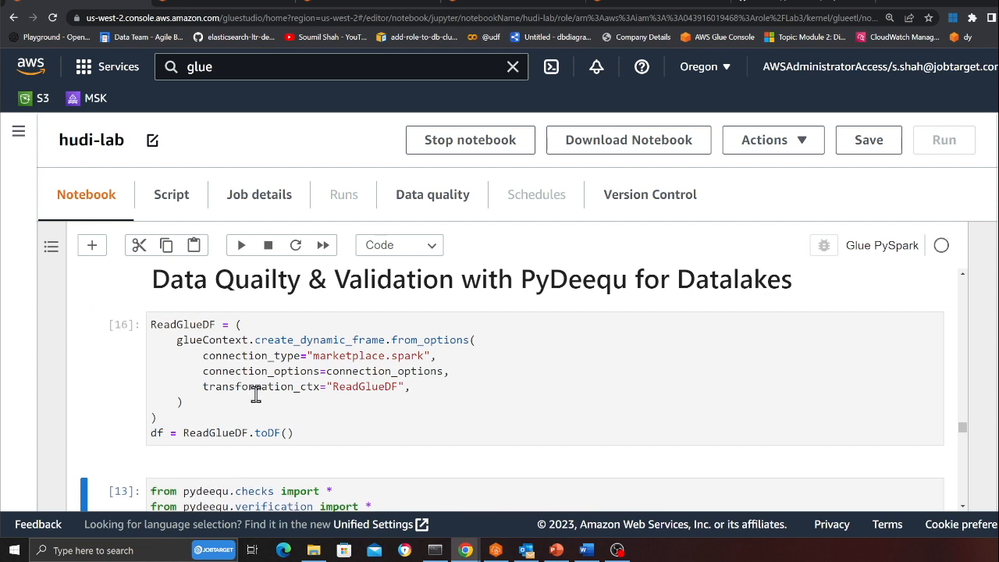
pyautogui.scroll(-3)
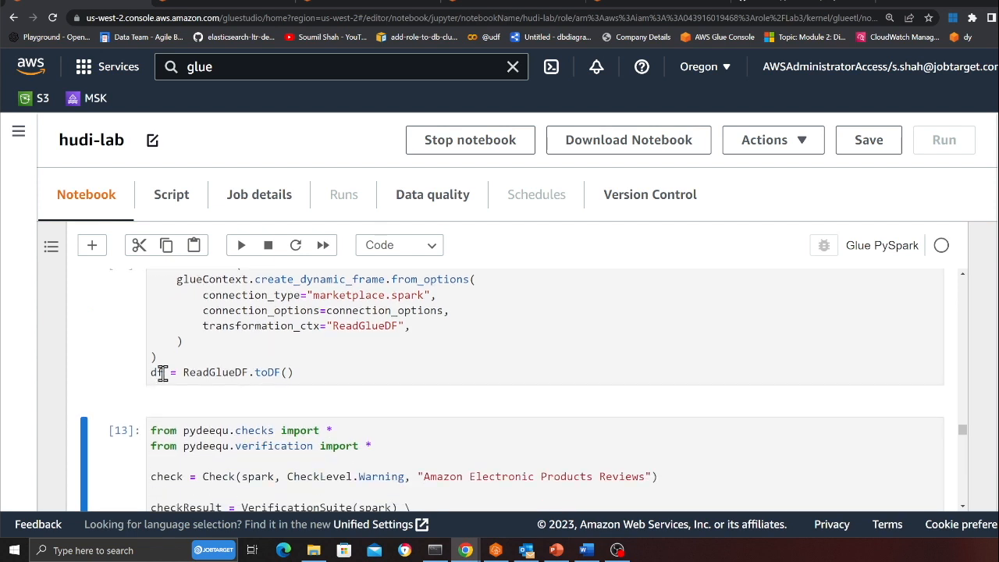
pyautogui.scroll(-3)
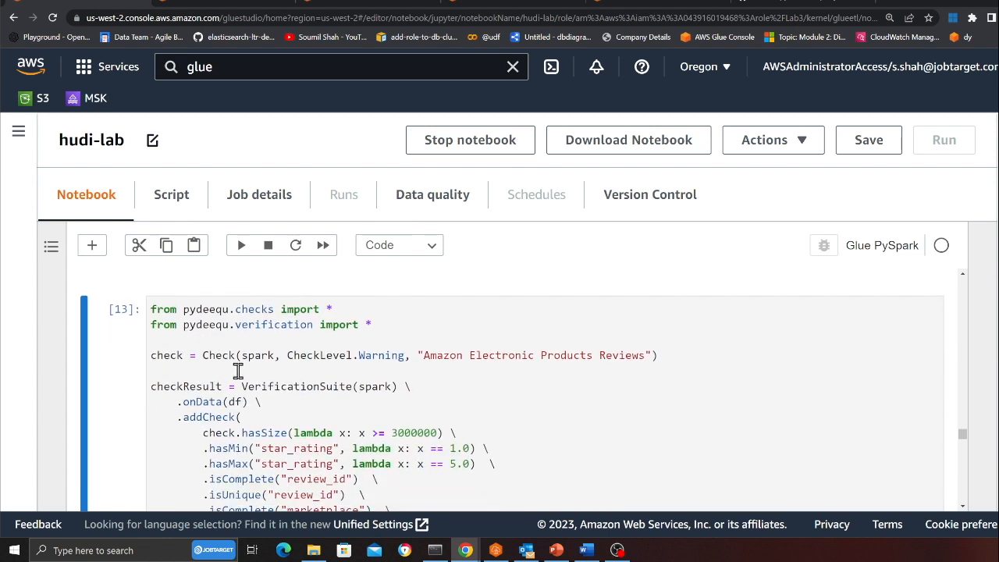
pyautogui.scroll(-3)
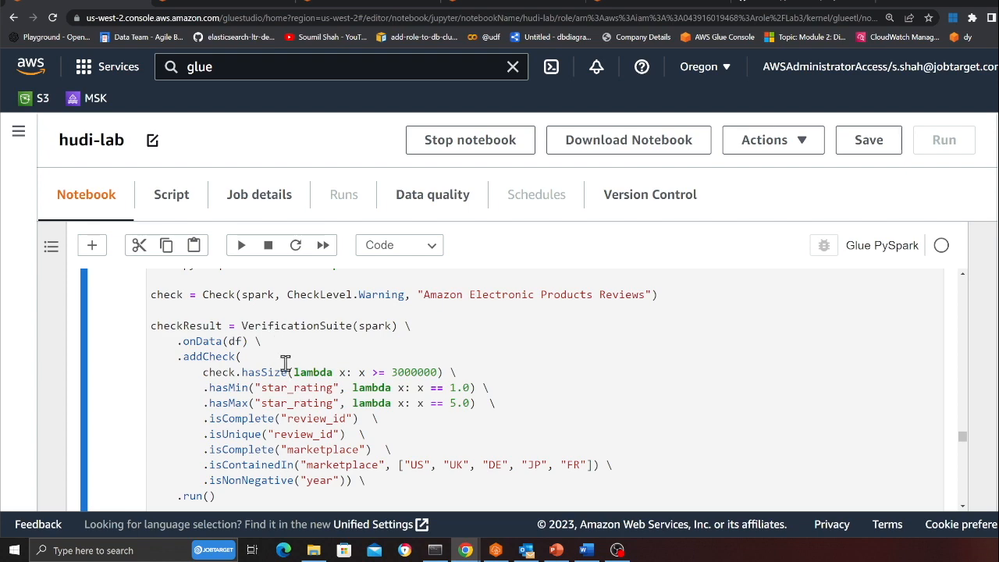
pyautogui.scroll(-3)
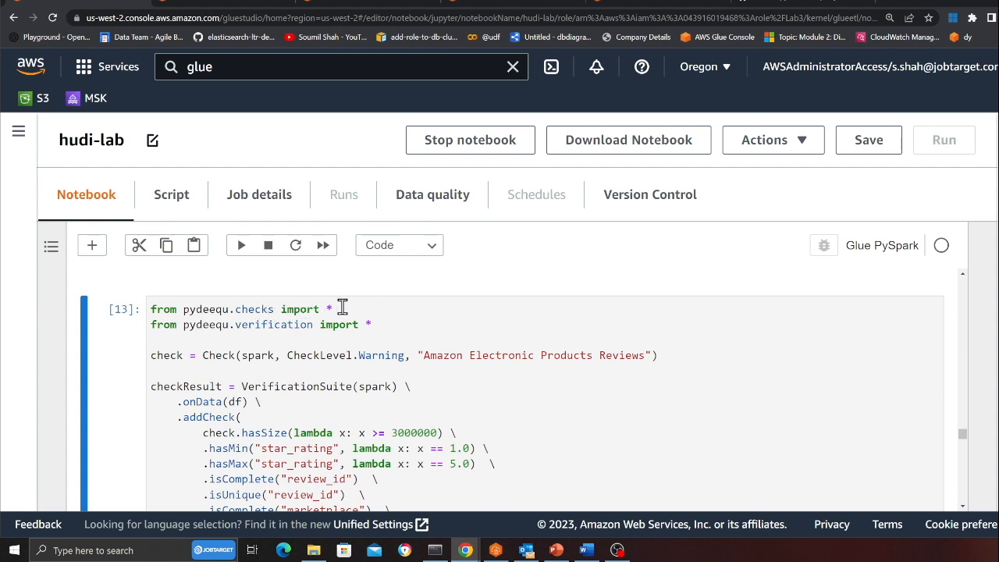
pyautogui.moveTo(381, 328)
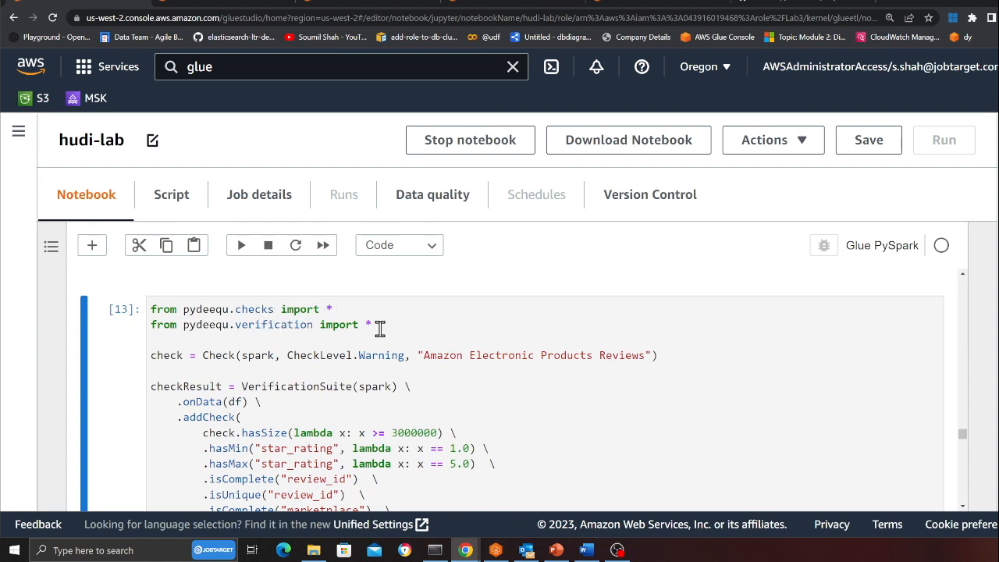
pyautogui.scroll(-3)
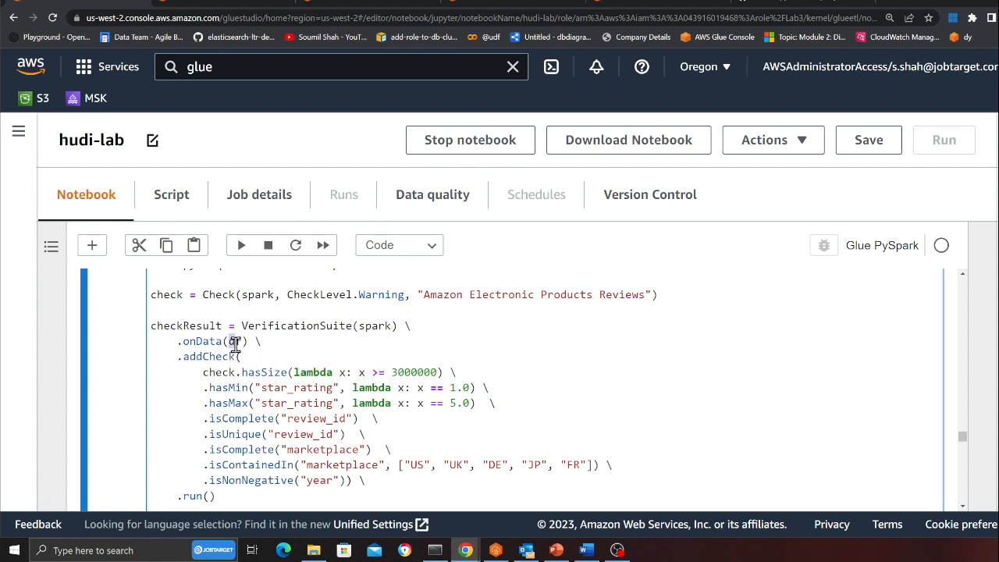
pyautogui.scroll(-3)
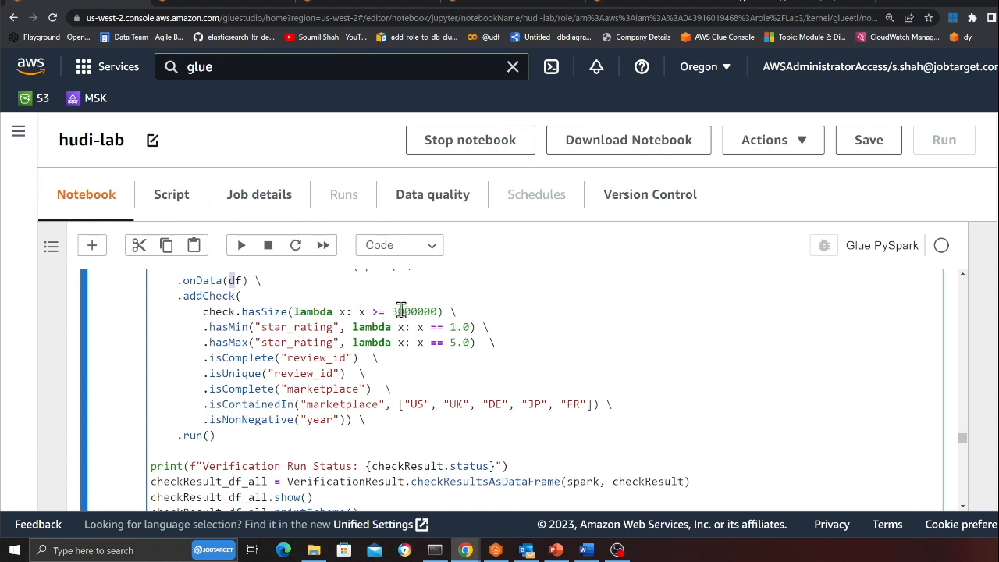
pyautogui.doubleClick(412, 312)
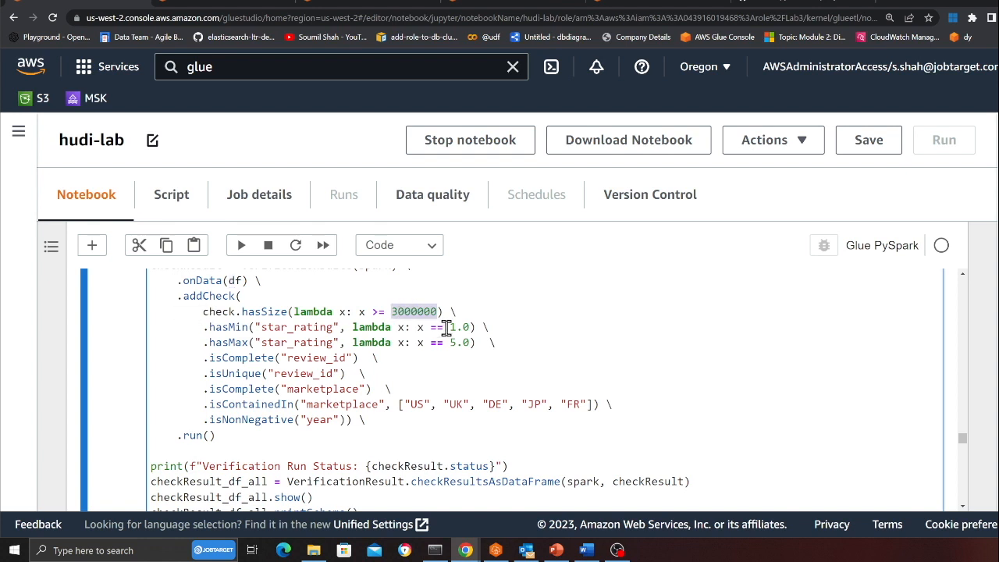
pyautogui.moveTo(293, 328)
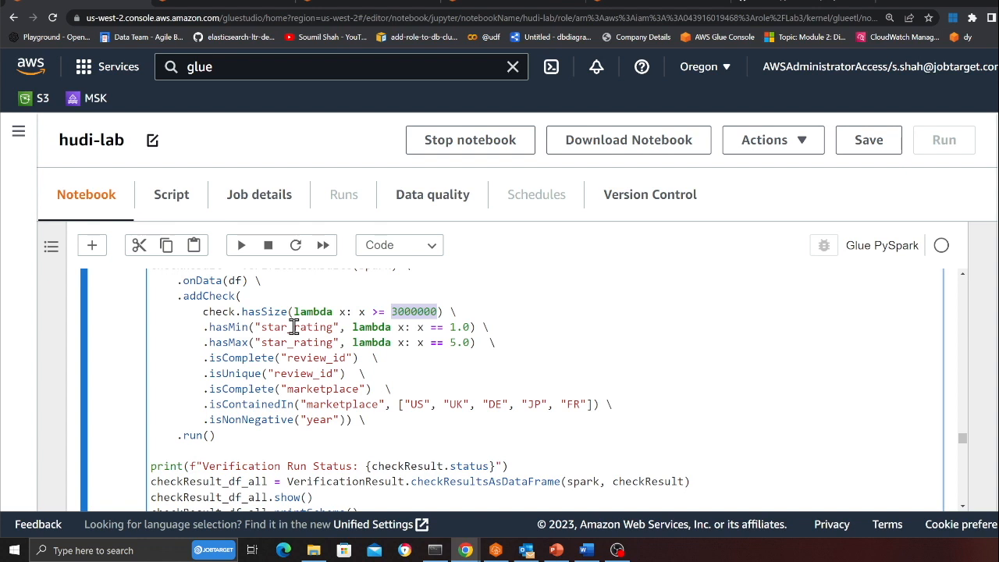
pyautogui.moveTo(342, 334)
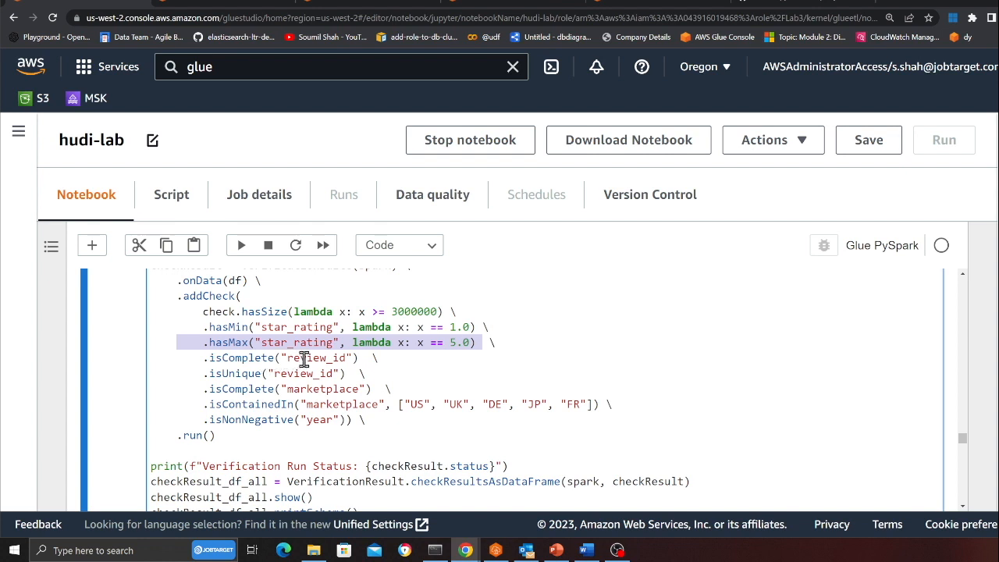
pyautogui.moveTo(303, 357)
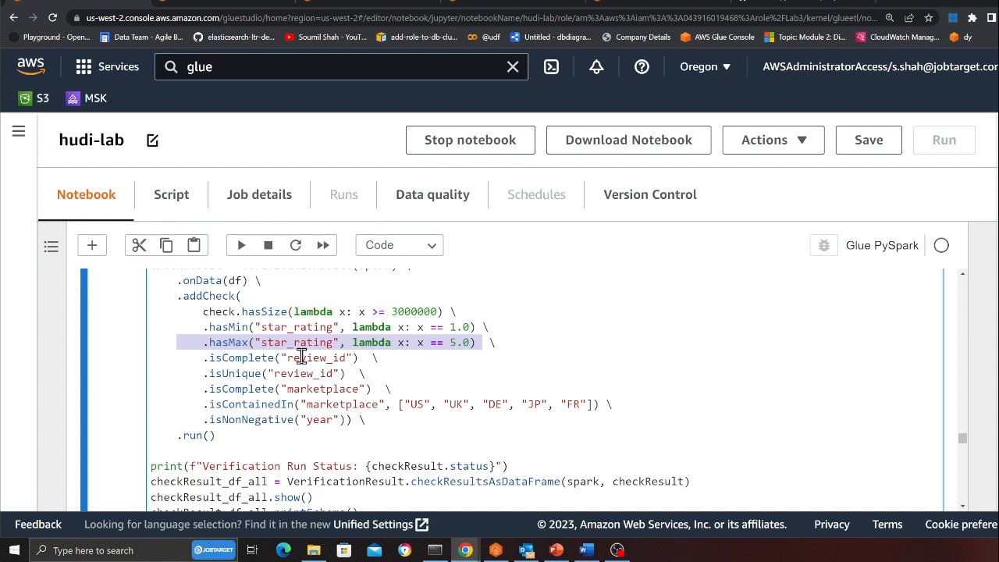
pyautogui.moveTo(298, 366)
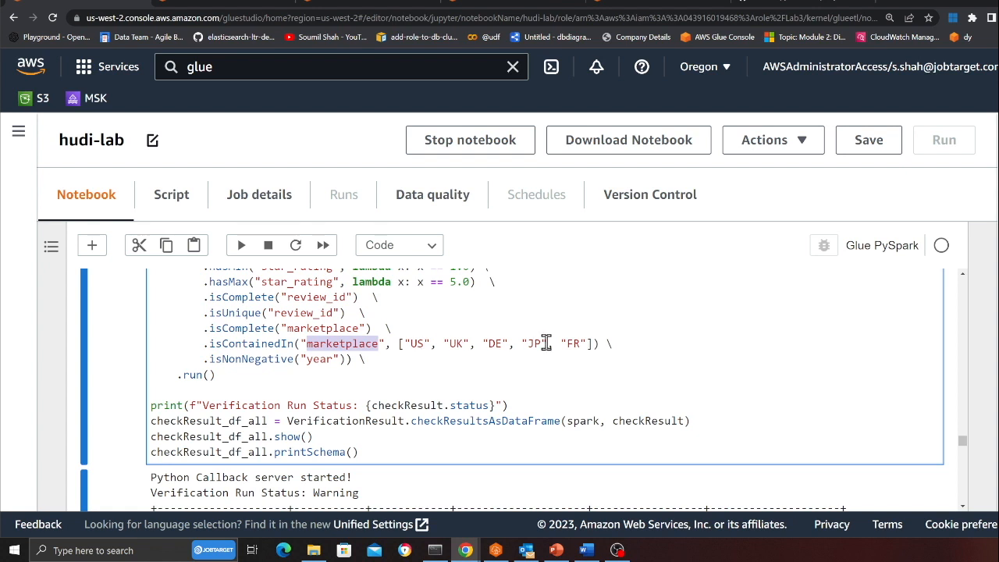
pyautogui.moveTo(250, 368)
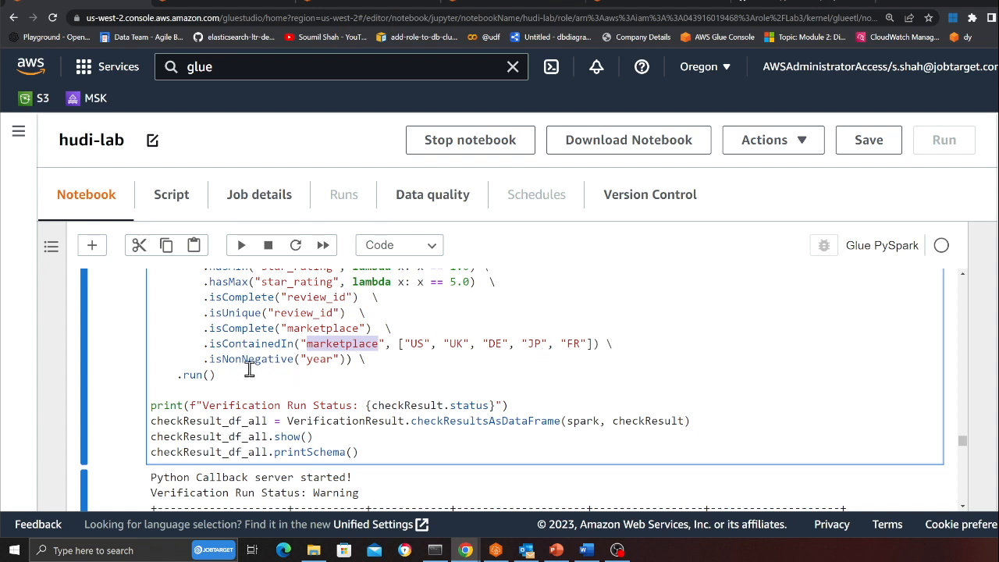
pyautogui.moveTo(325, 358)
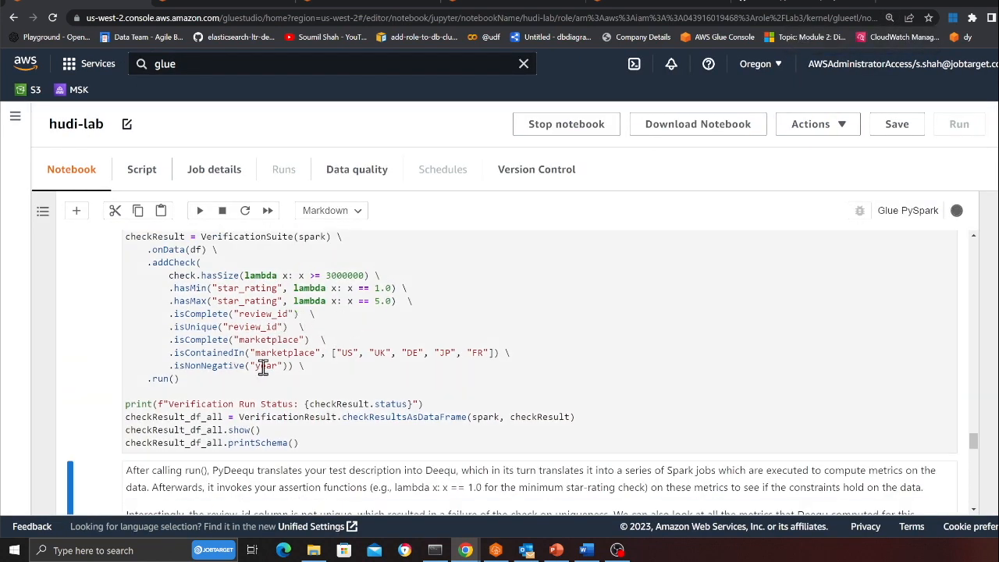
pyautogui.scroll(-3)
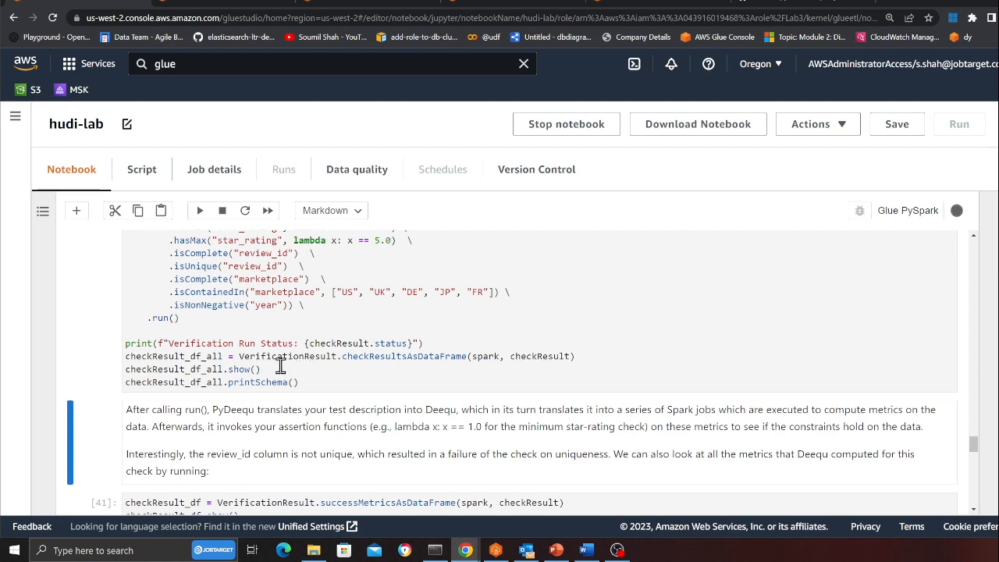
pyautogui.scroll(-3)
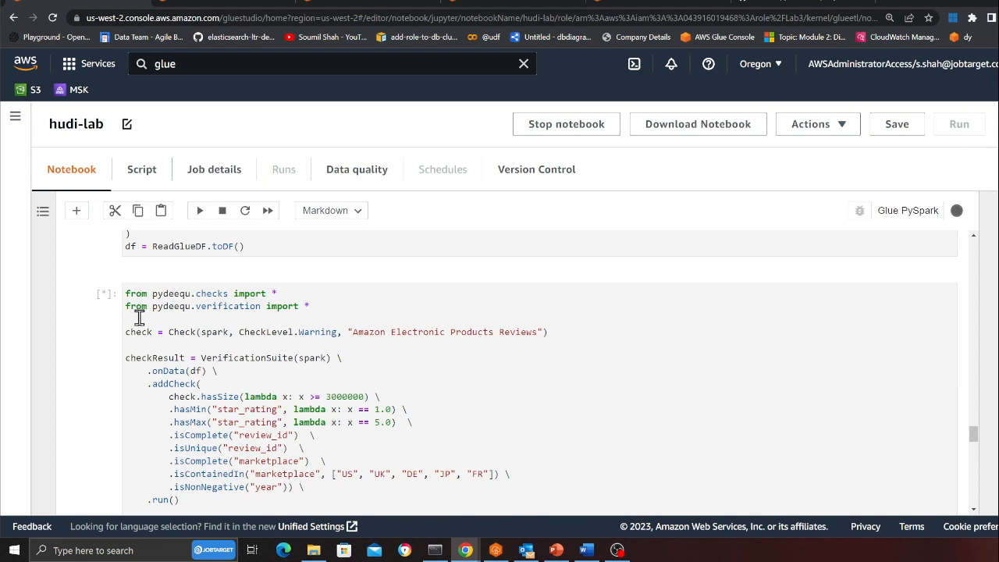
pyautogui.moveTo(142, 318)
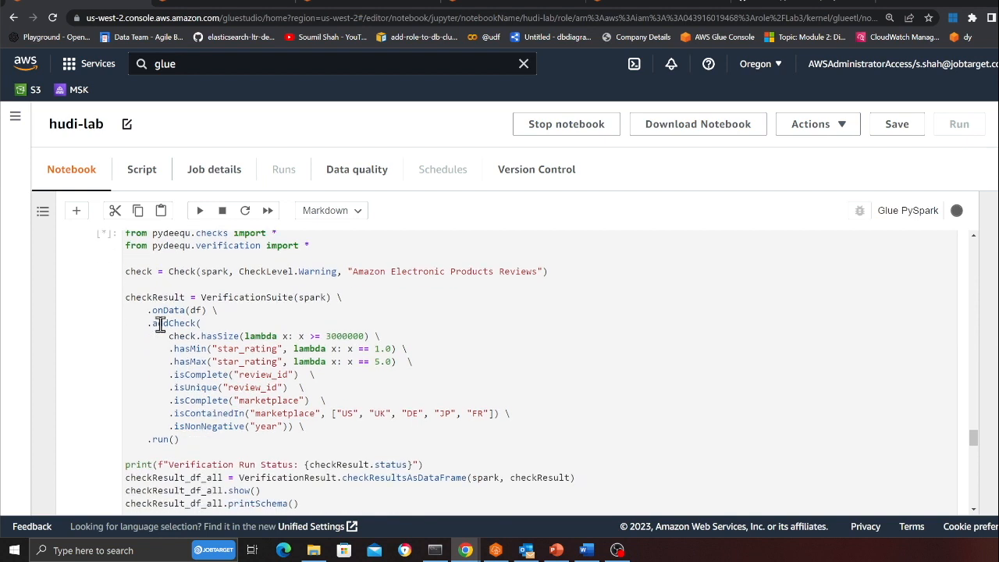
pyautogui.scroll(-3)
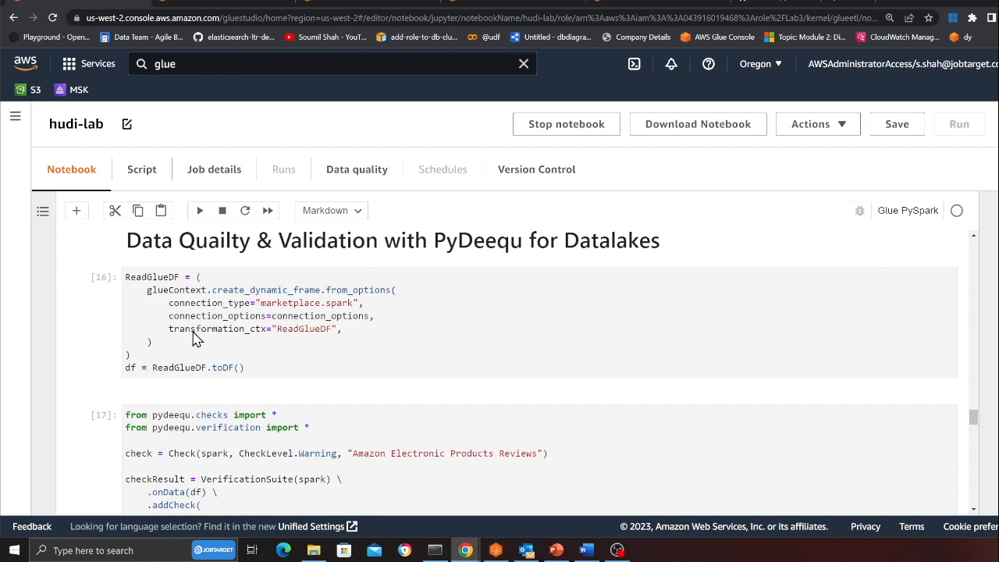
pyautogui.scroll(-3)
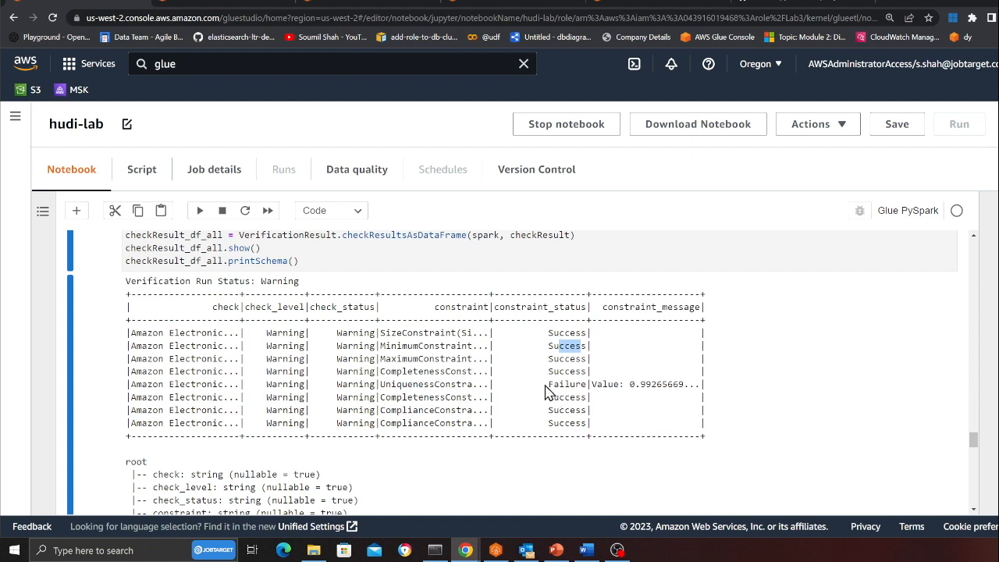
pyautogui.moveTo(590, 393)
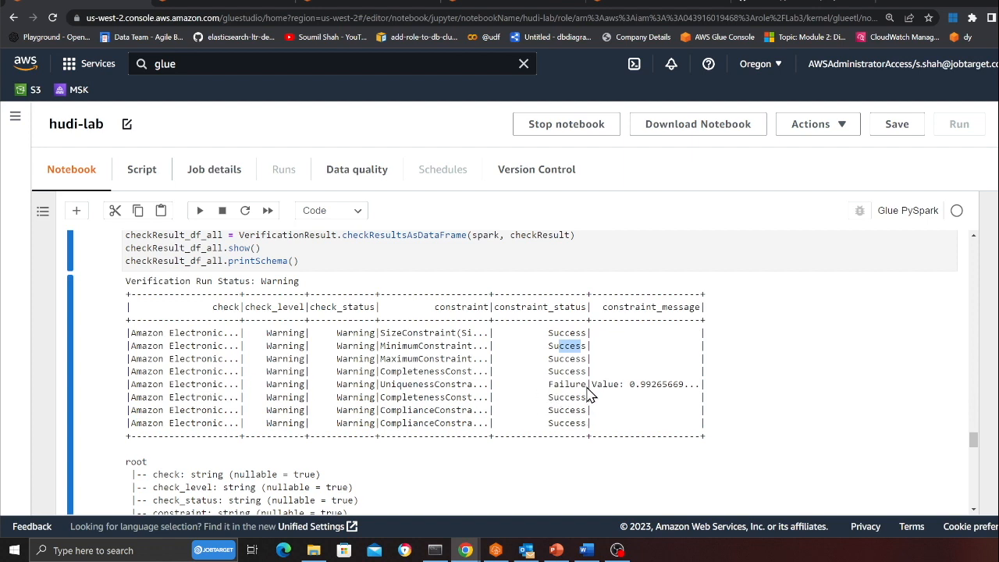
pyautogui.moveTo(406, 388)
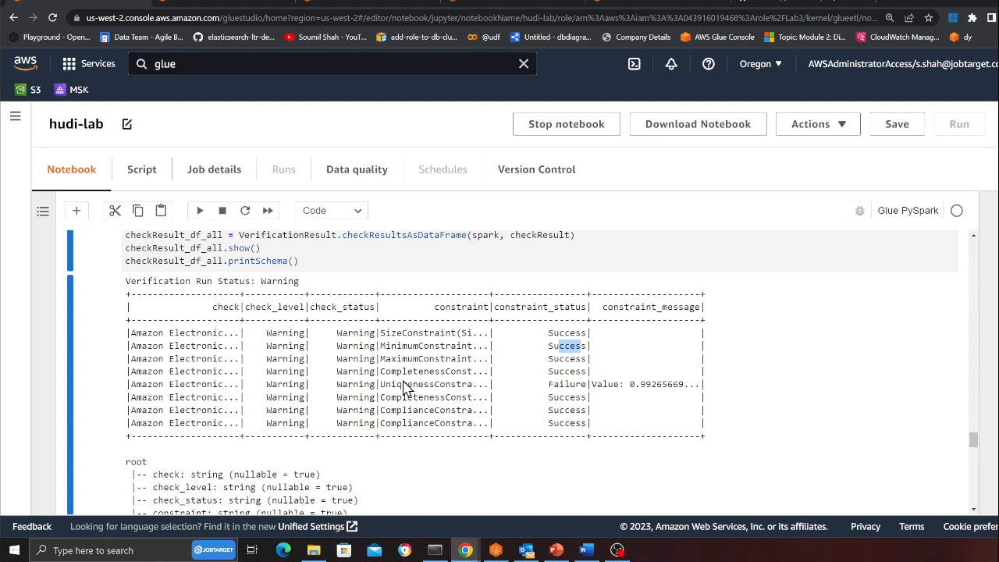
pyautogui.doubleClick(418, 384)
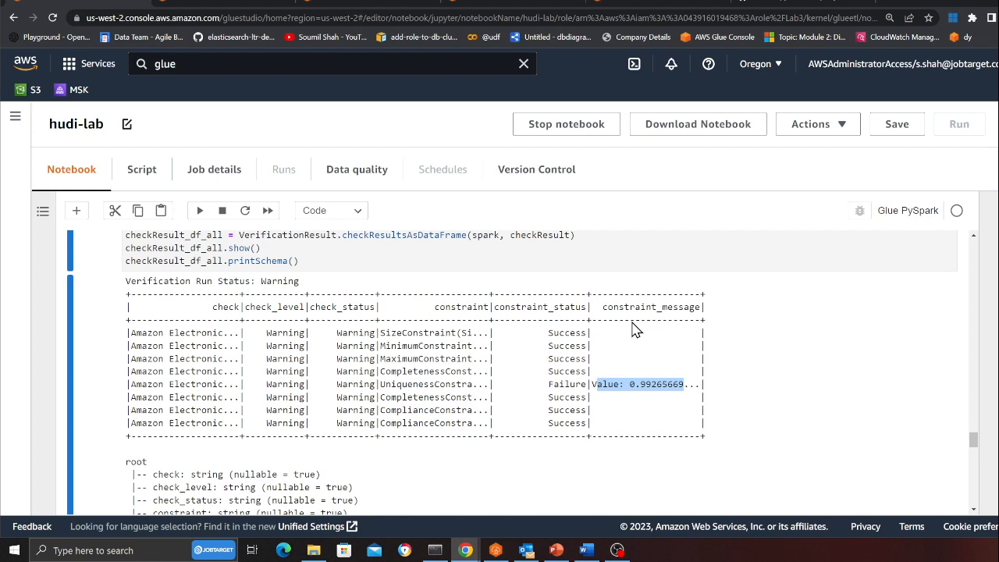
pyautogui.scroll(-3)
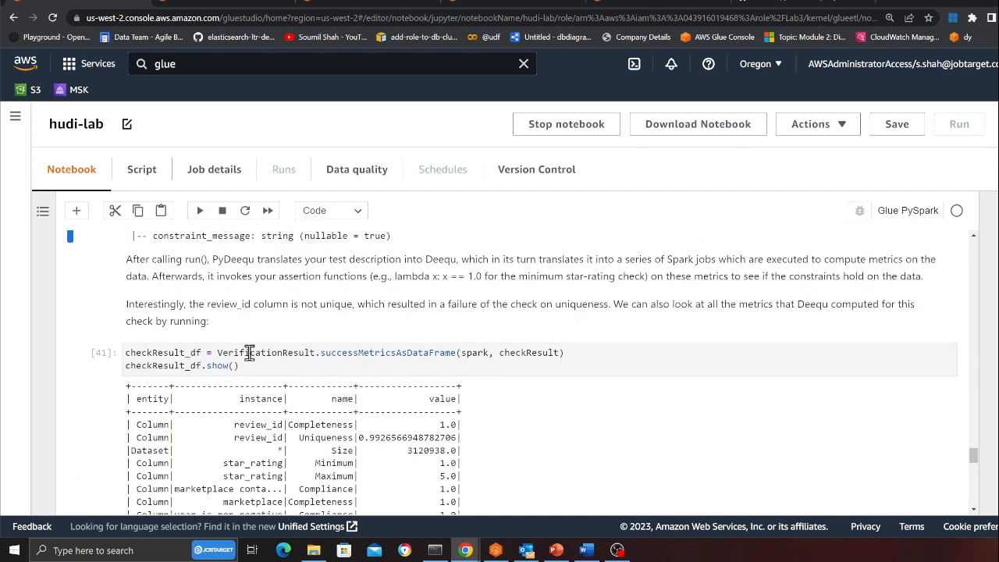
pyautogui.scroll(-3)
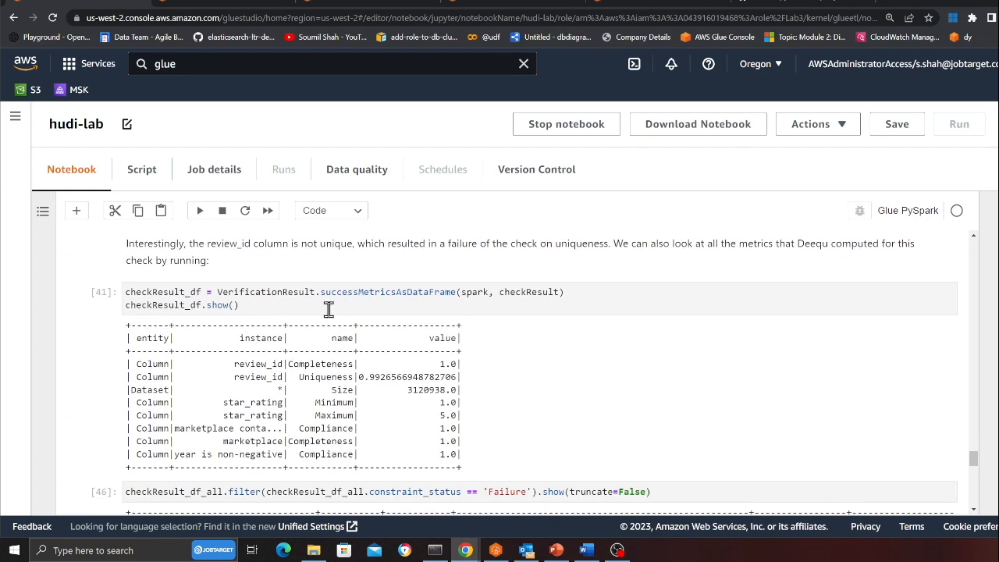
pyautogui.moveTo(312, 315)
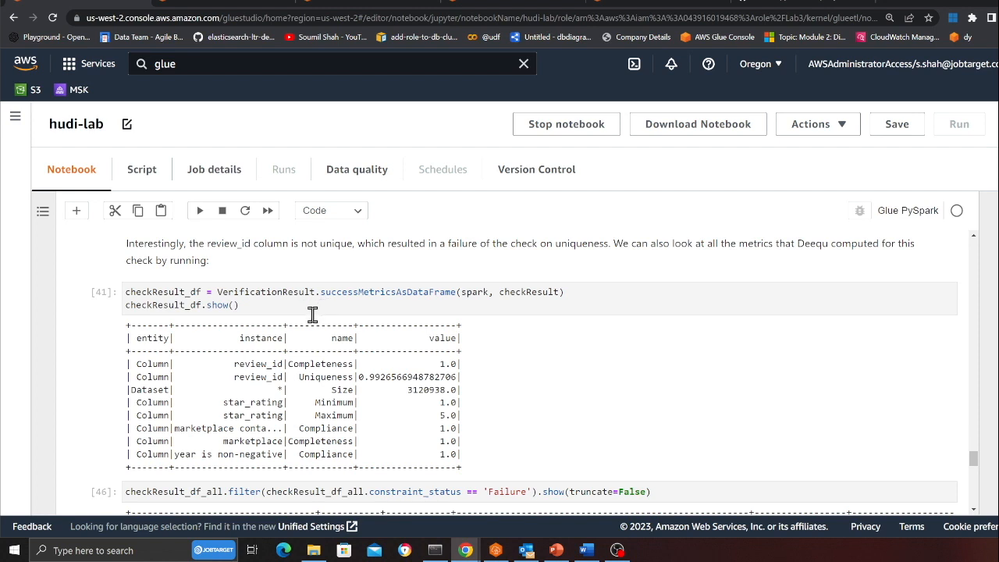
pyautogui.moveTo(412, 298)
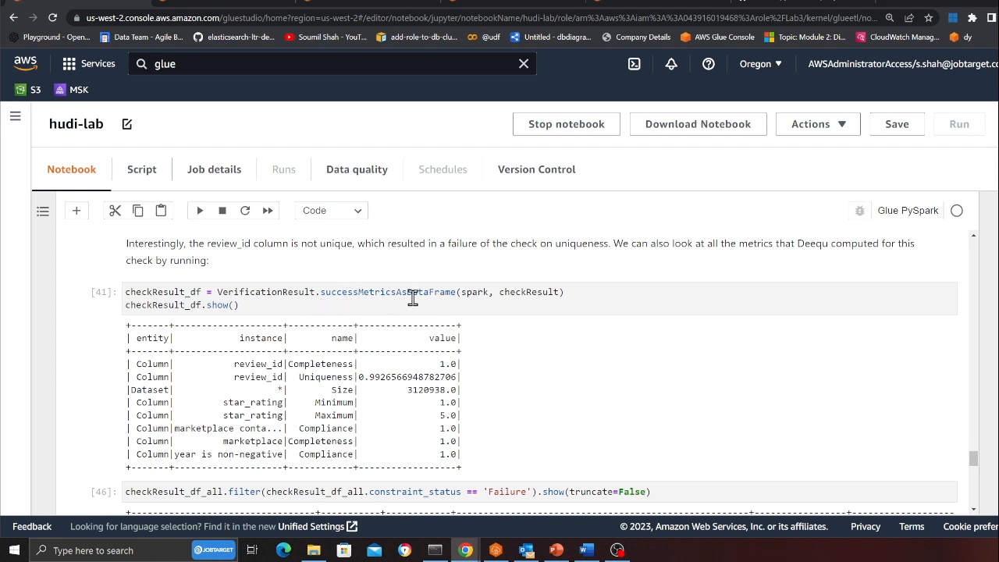
pyautogui.click(362, 304)
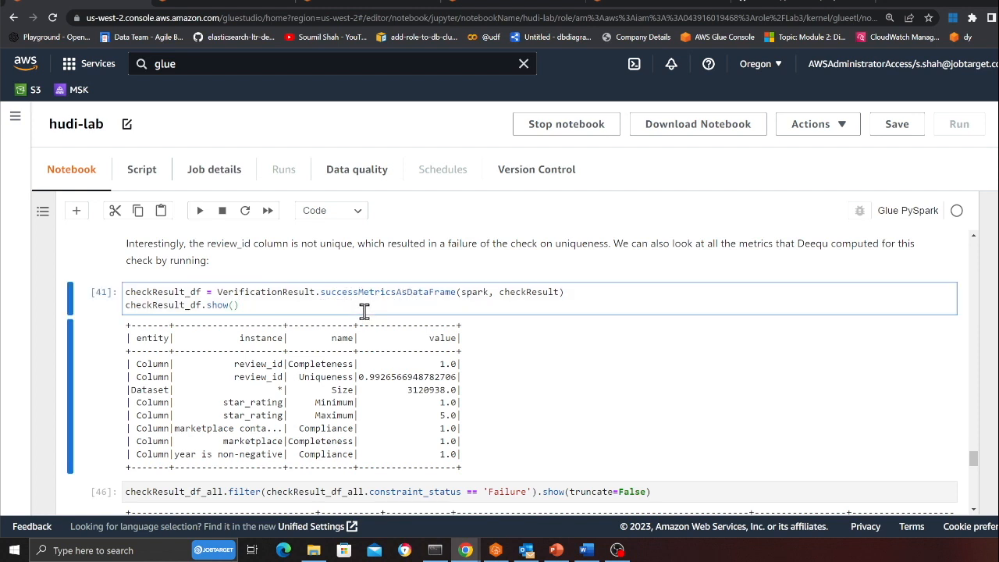
pyautogui.scroll(-3)
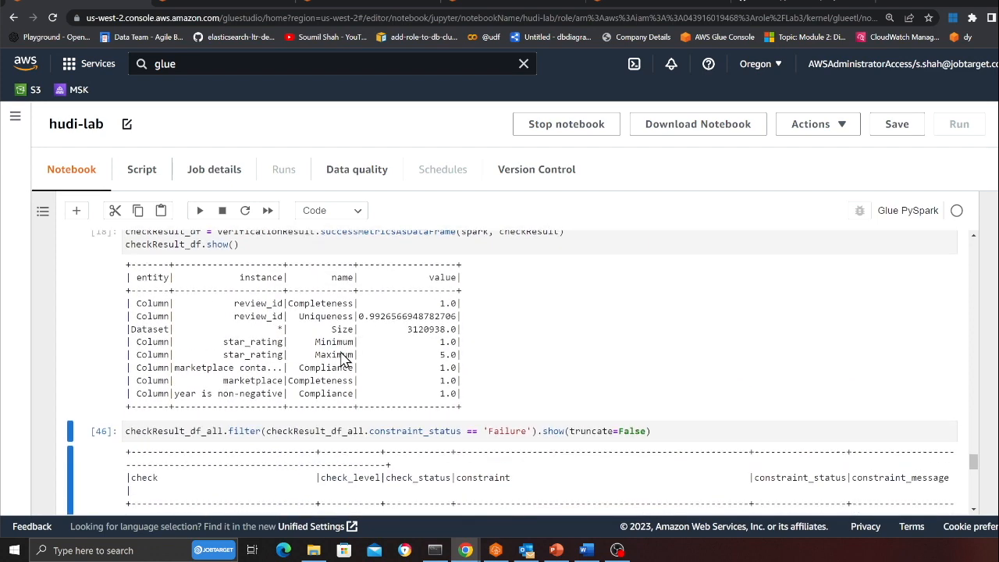
pyautogui.doubleClick(258, 302)
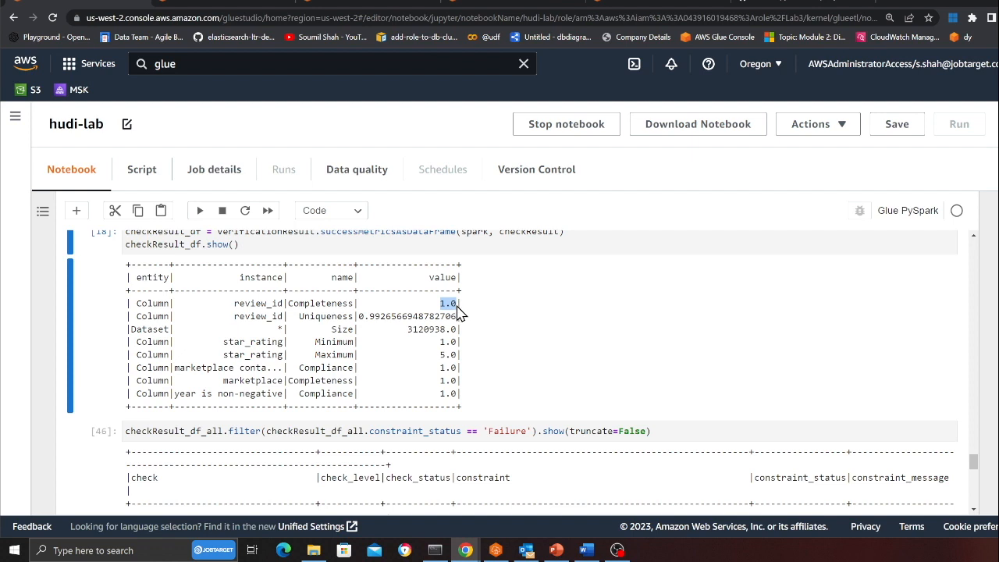
pyautogui.moveTo(227, 371)
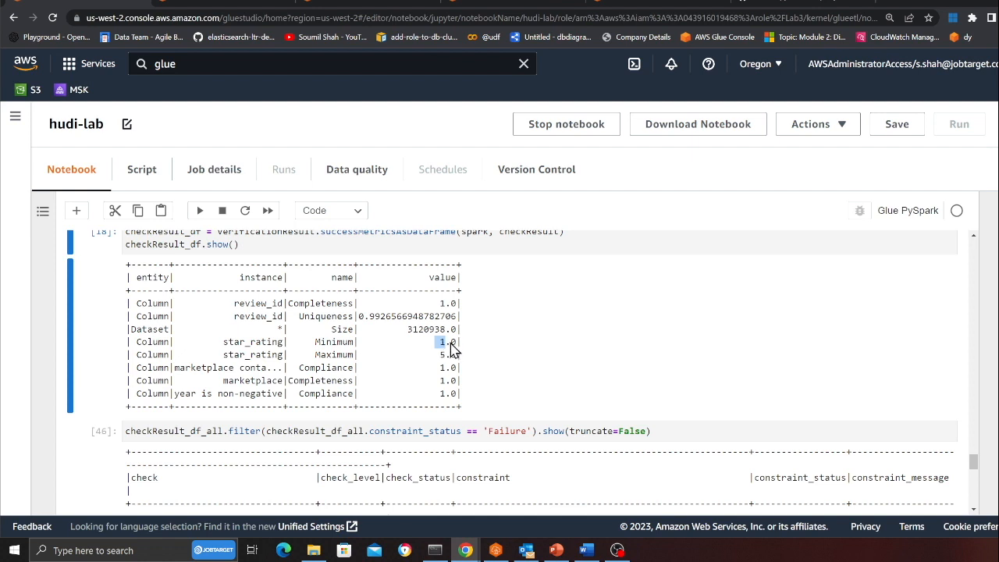
pyautogui.moveTo(356, 356)
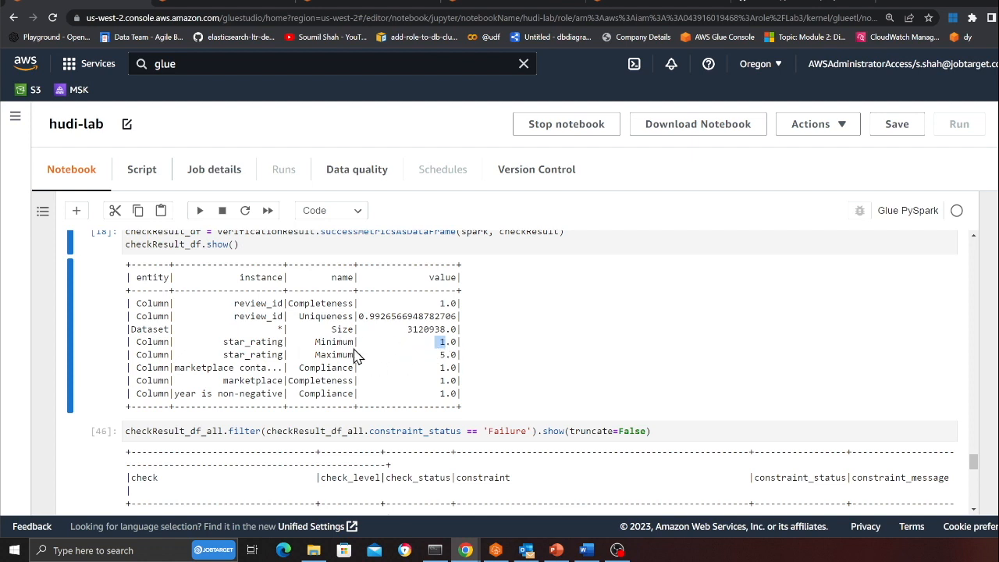
pyautogui.moveTo(367, 352)
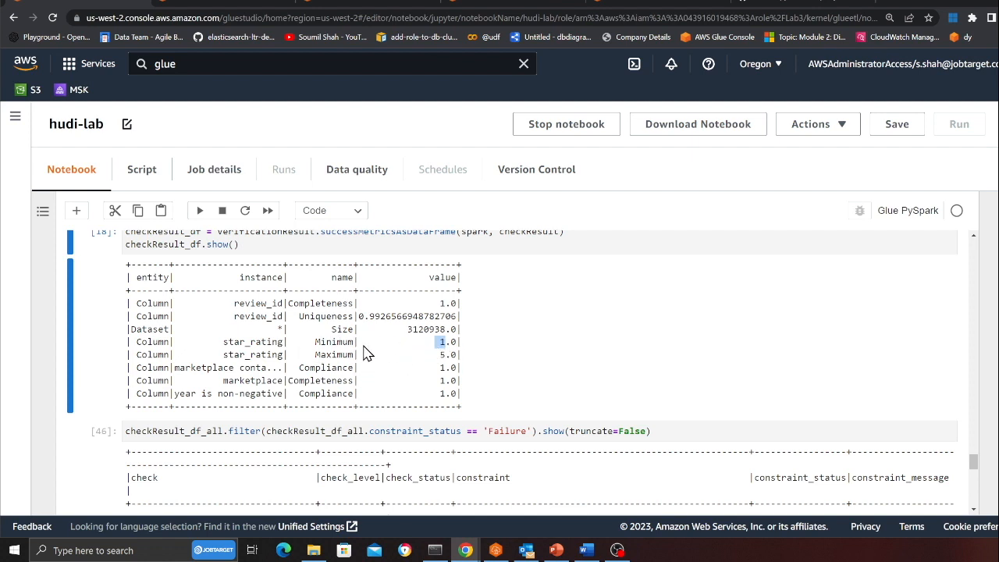
pyautogui.scroll(-3)
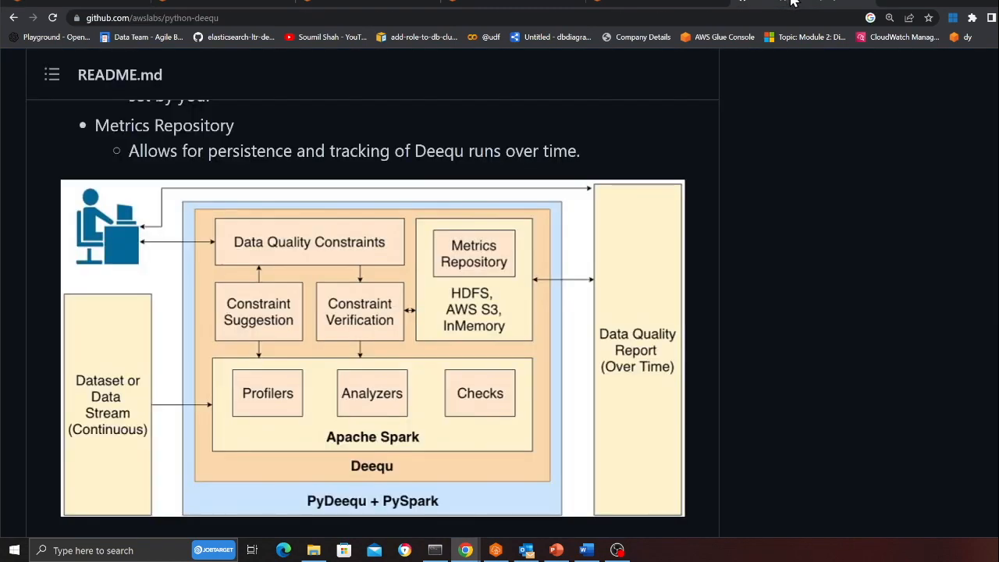
pyautogui.moveTo(229, 315)
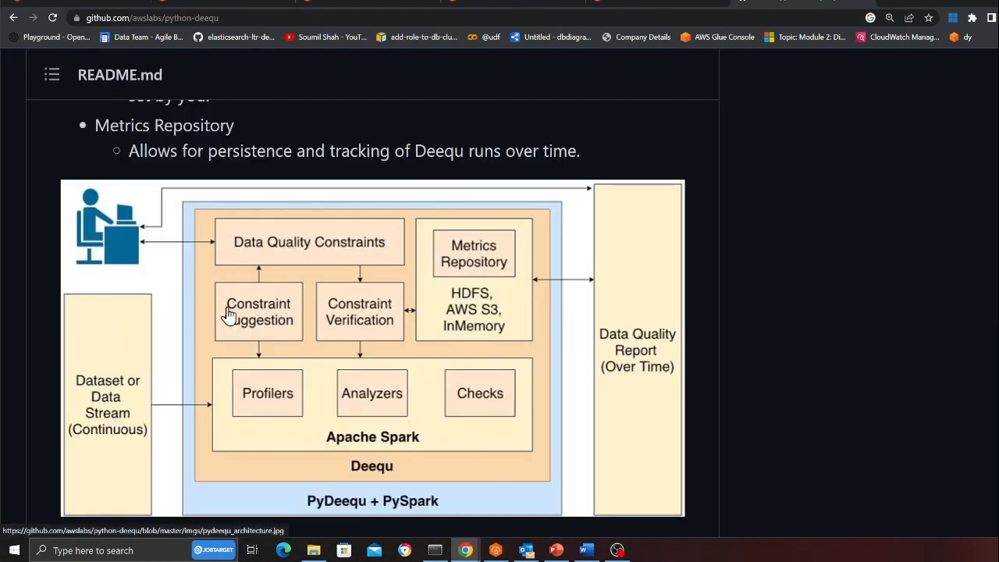
# - Scroll the PyDeequ README to Constraint Verification and select the chained addCheck constraint lines
pyautogui.scroll(-3)
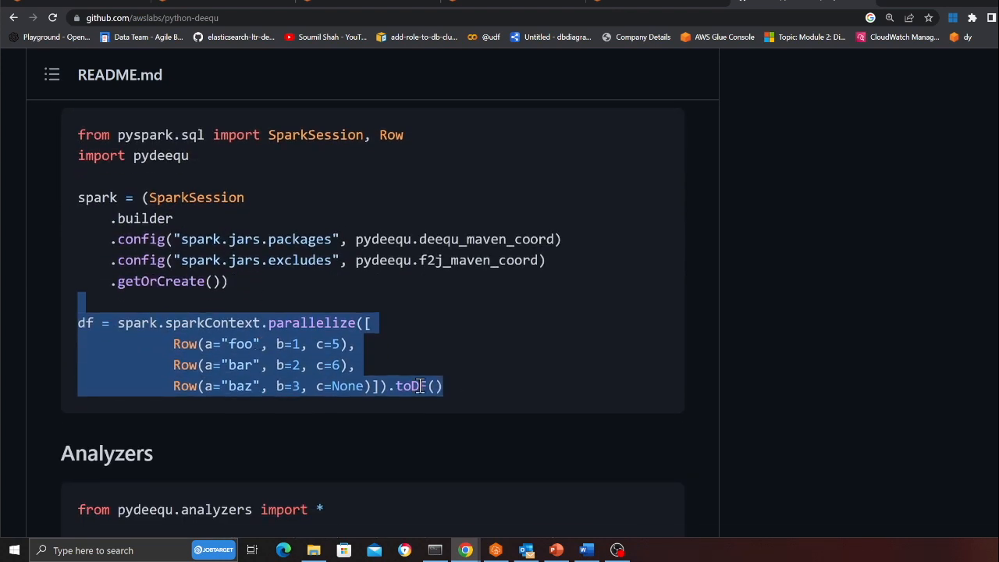
pyautogui.scroll(-3)
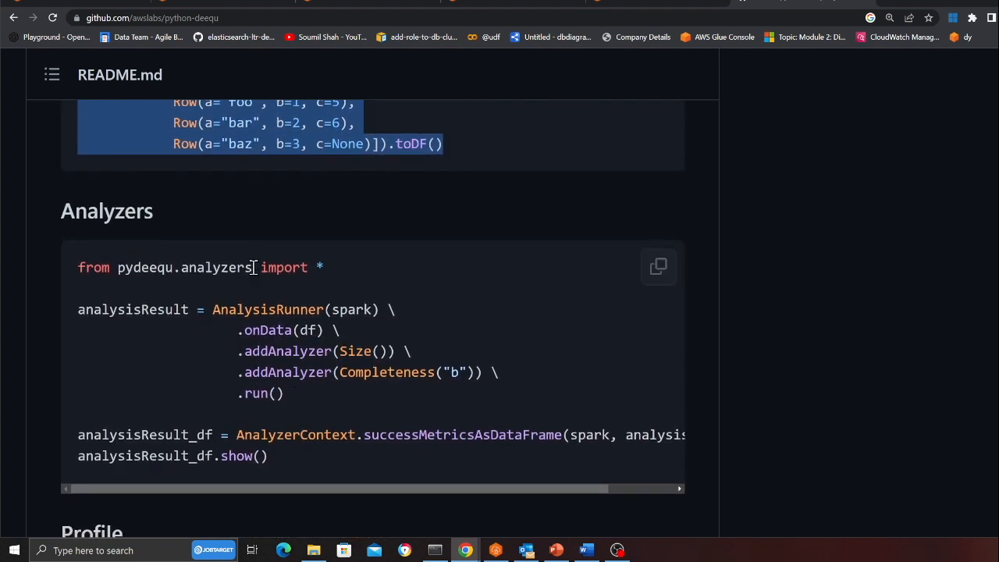
pyautogui.scroll(-3)
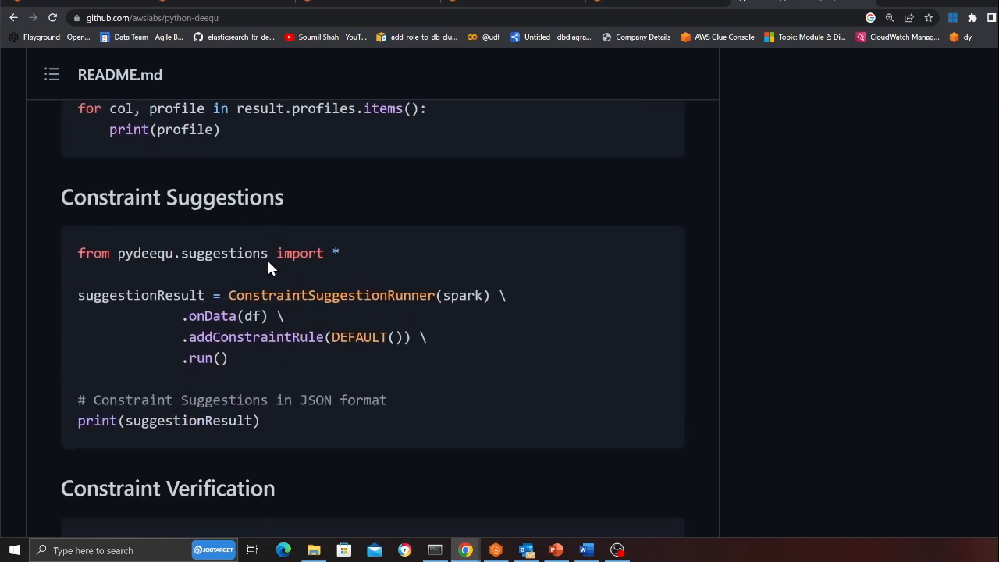
pyautogui.scroll(-3)
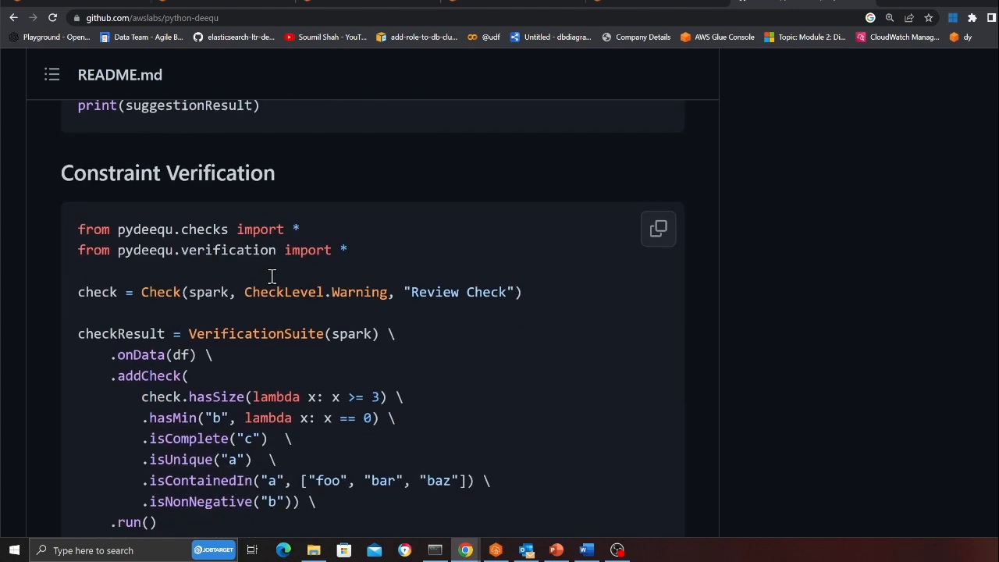
pyautogui.scroll(-3)
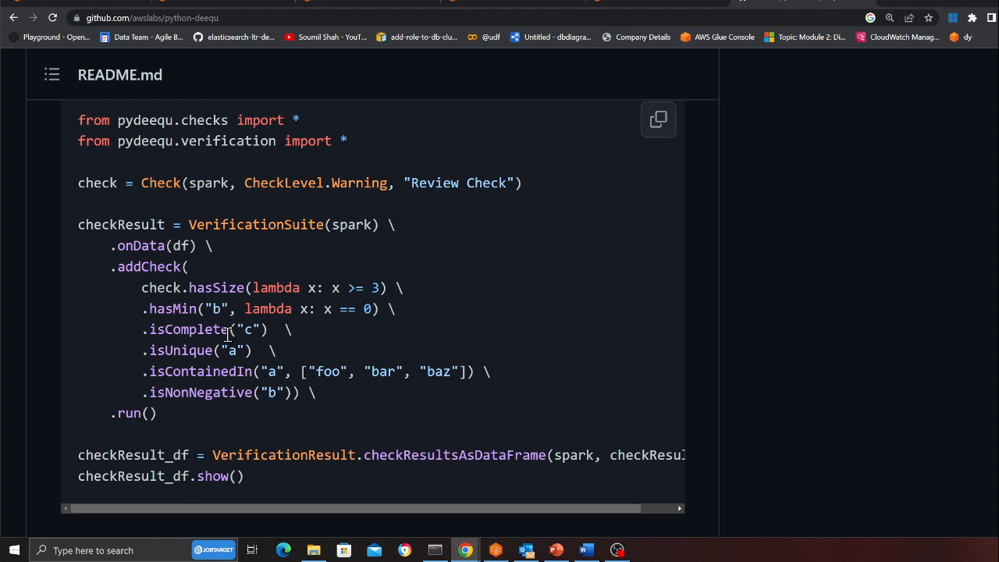
pyautogui.moveTo(191, 399)
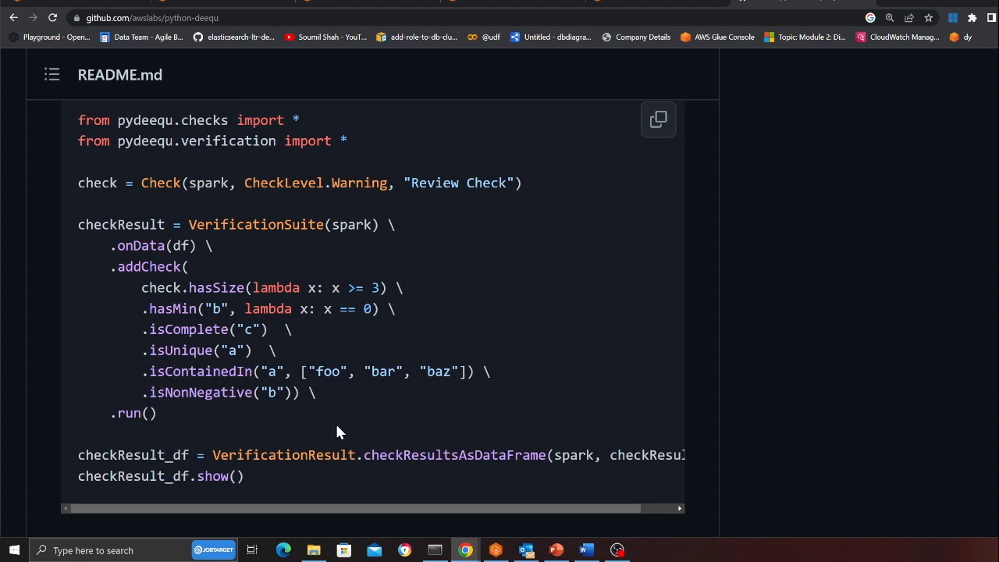
pyautogui.moveTo(140, 287); pyautogui.dragTo(156, 413)
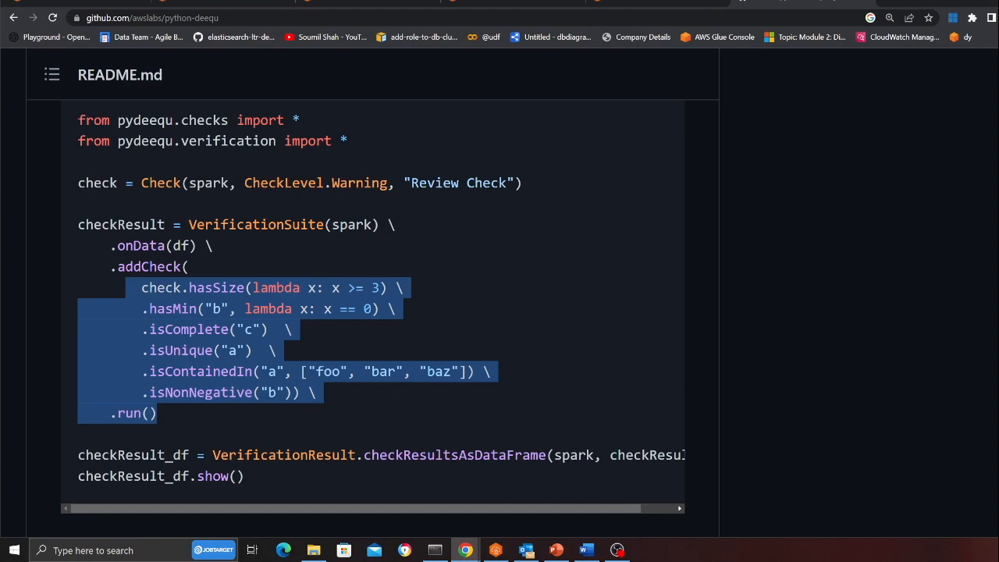